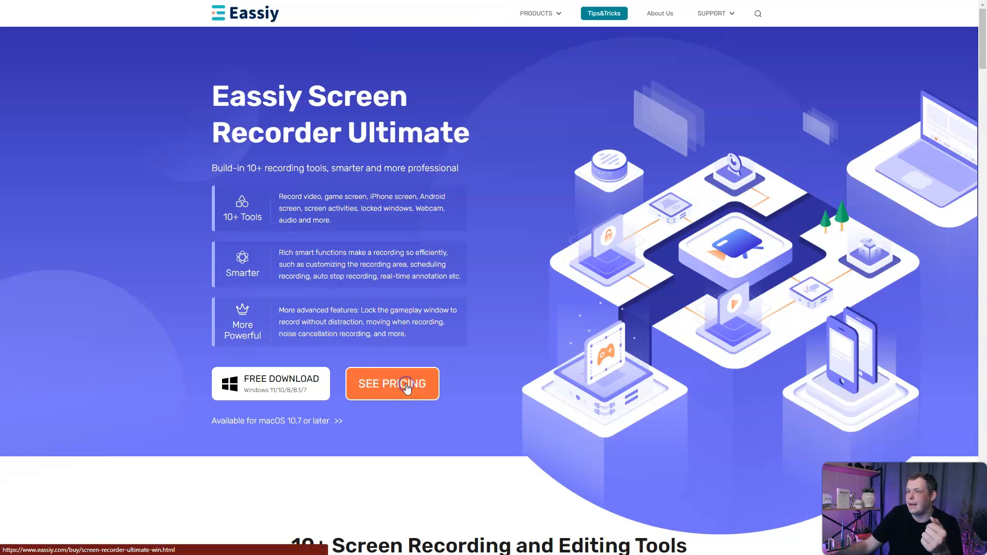
Show the Windows pricing plans for Screen Recorder Ultimate: Month, Annual, Perpetual and Family
left_click(392, 383)
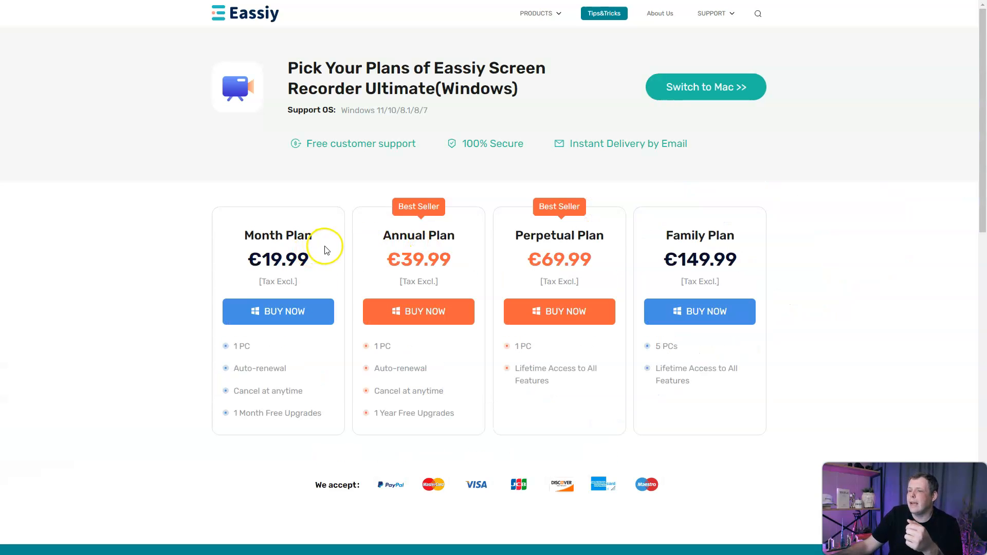
mouse_move(340, 246)
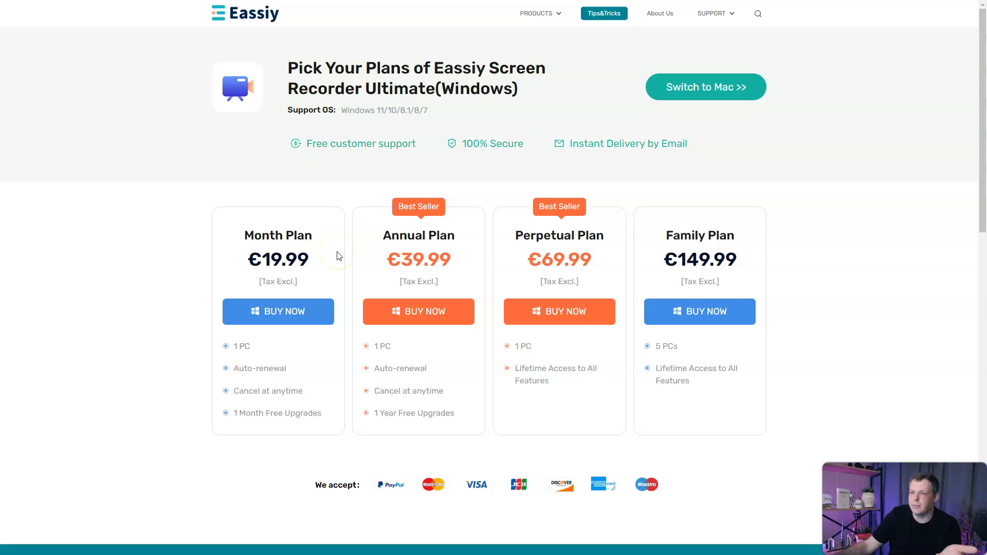
mouse_move(484, 182)
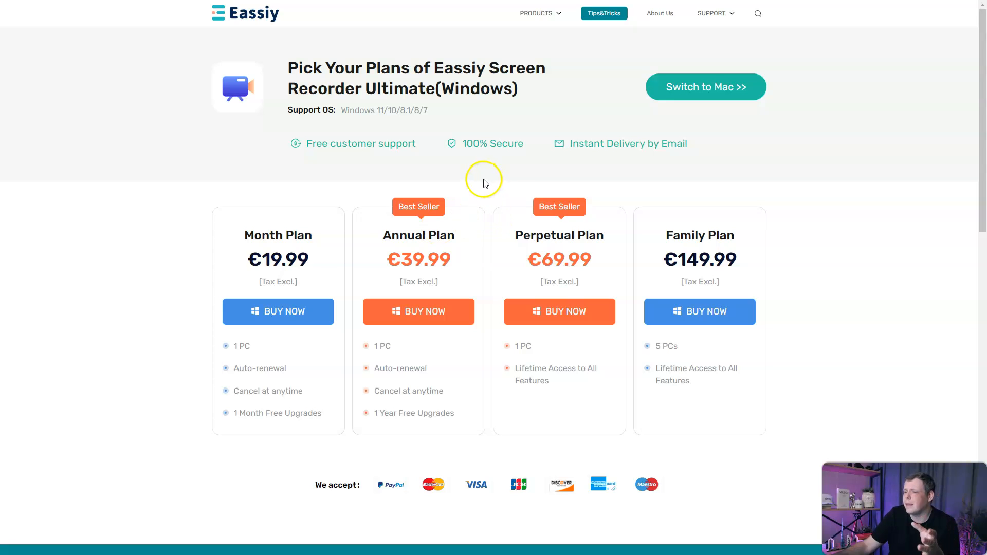
mouse_move(460, 219)
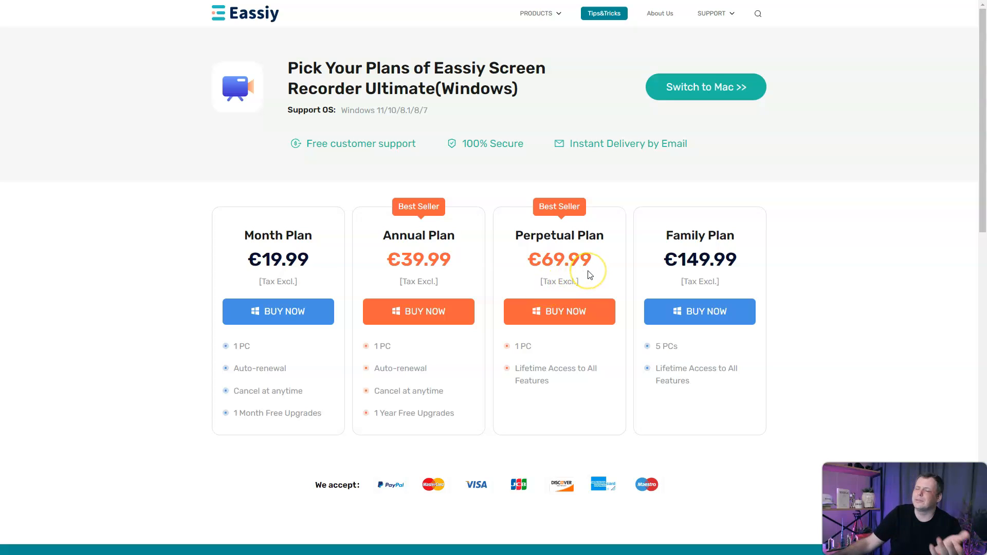
mouse_move(760, 221)
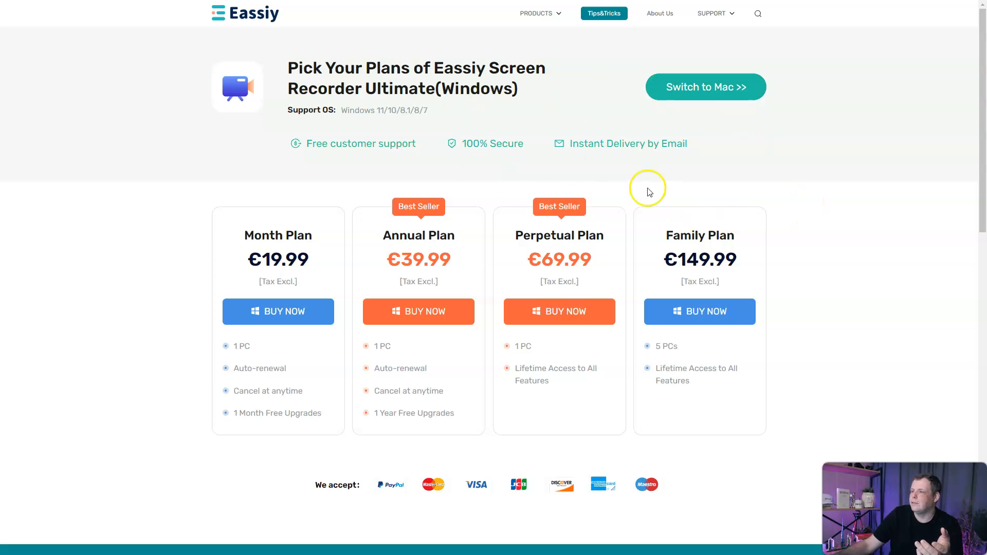
mouse_move(790, 190)
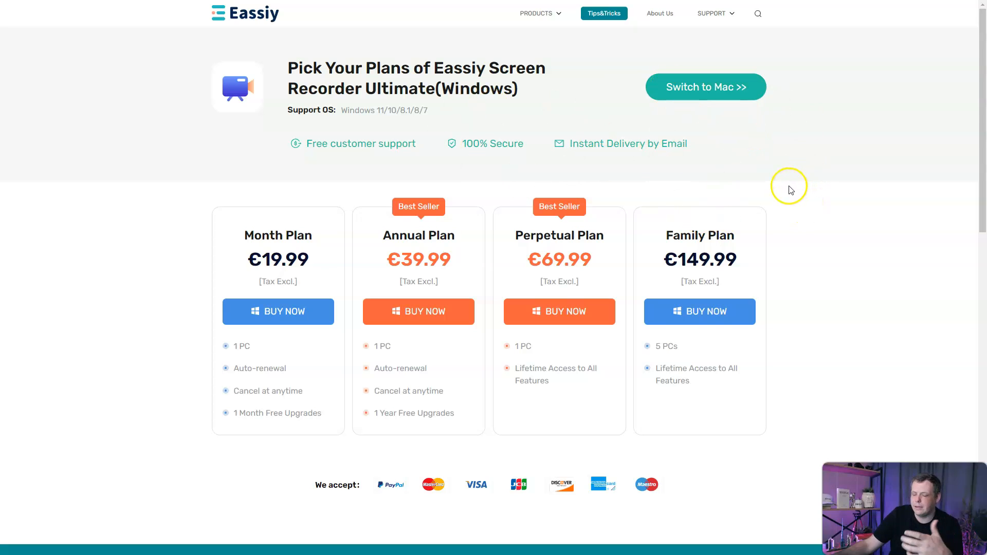
mouse_move(775, 195)
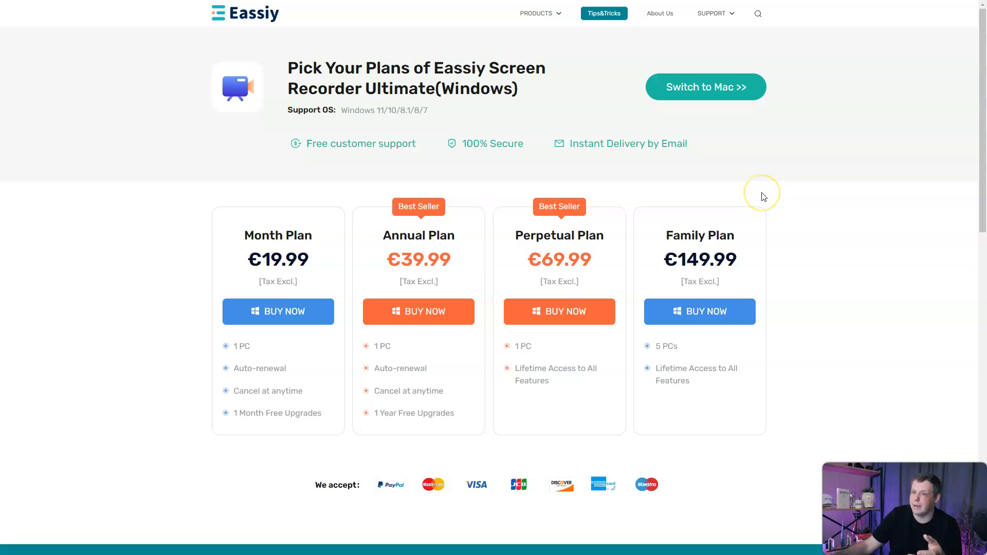
mouse_move(740, 203)
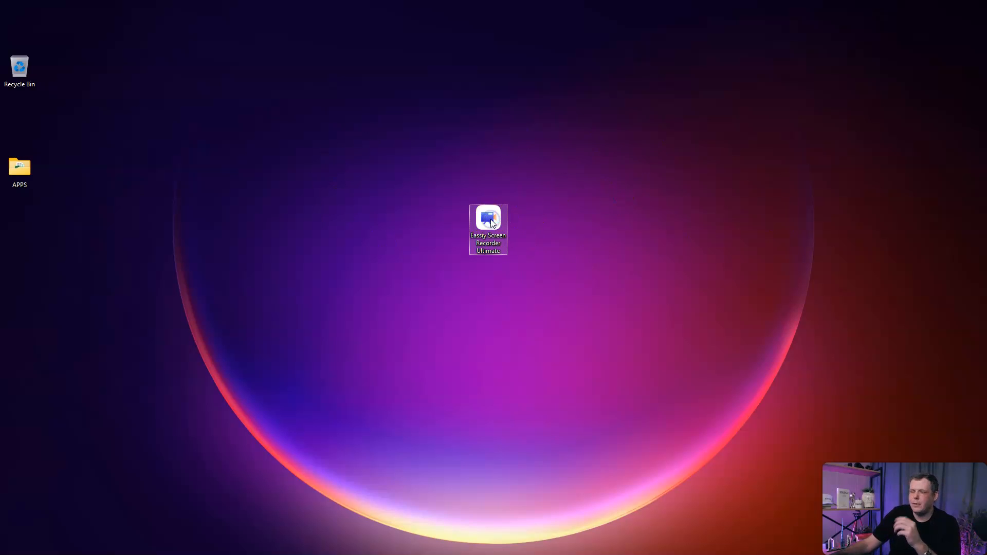
mouse_move(488, 224)
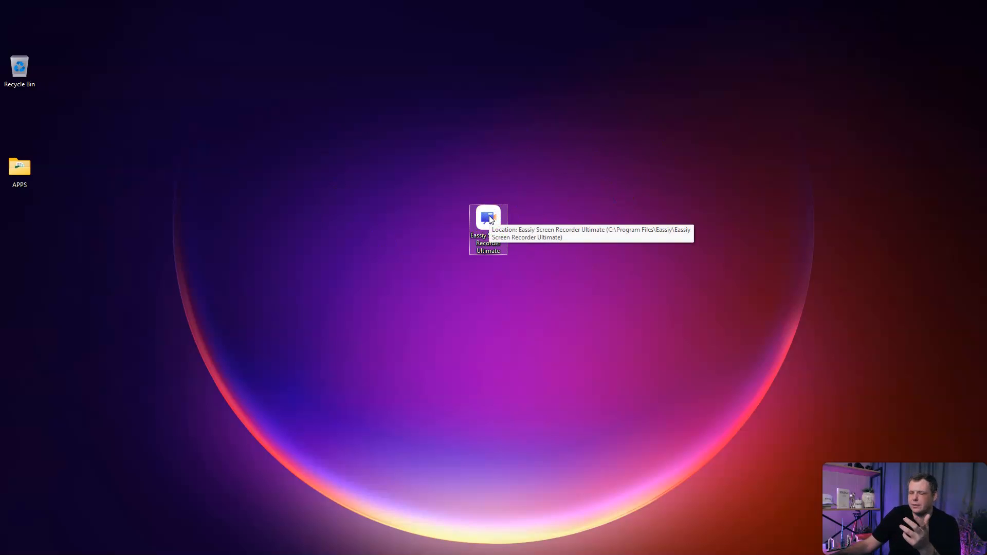
Launch Eassiy Screen Recorder Ultimate from its desktop shortcut and continue with the Free Trial
double_click(488, 217)
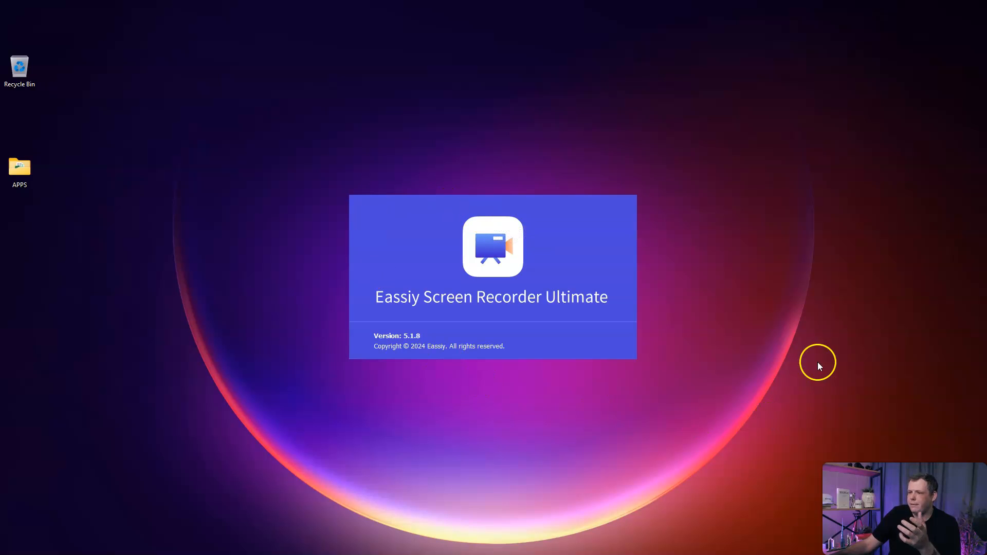
mouse_move(625, 286)
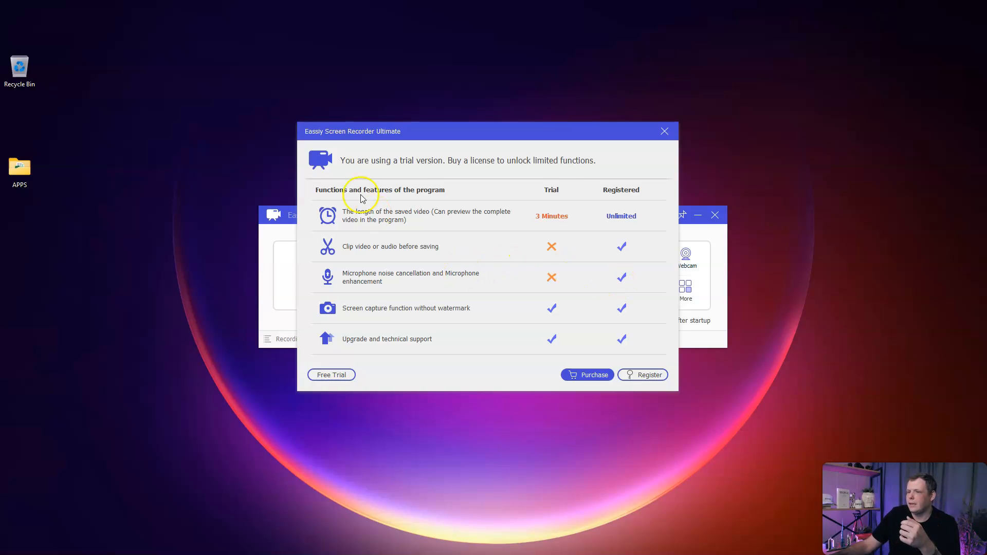
mouse_move(530, 176)
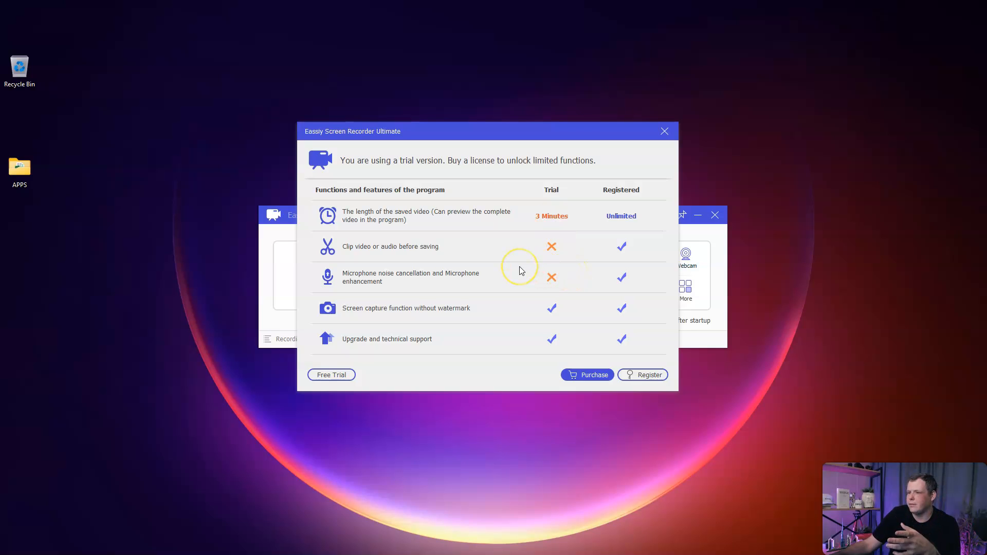
mouse_move(523, 268)
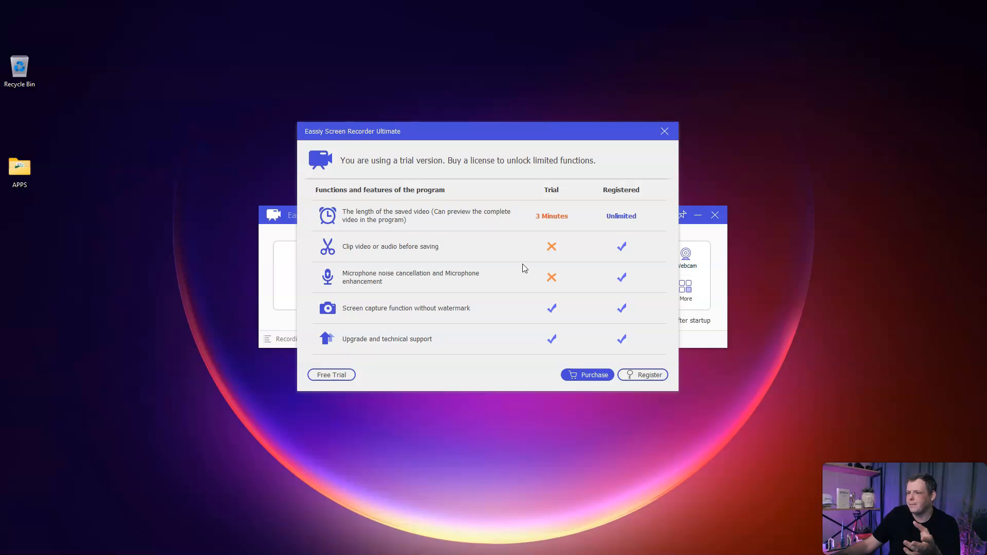
mouse_move(563, 284)
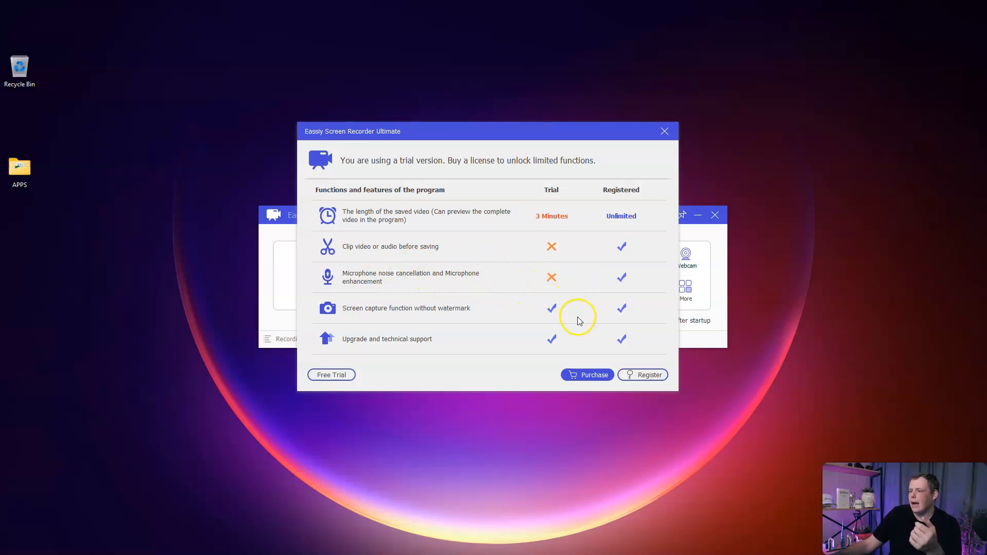
mouse_move(547, 319)
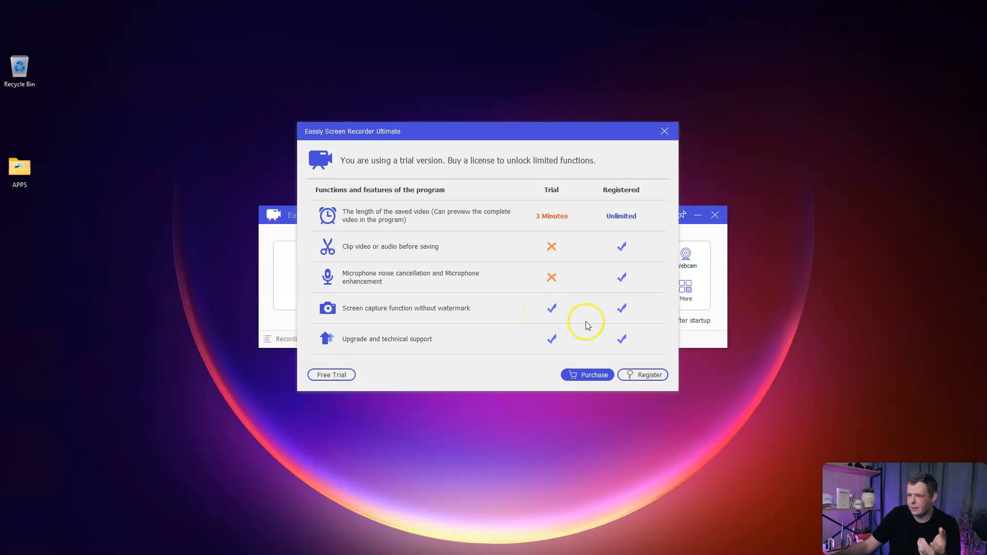
mouse_move(641, 225)
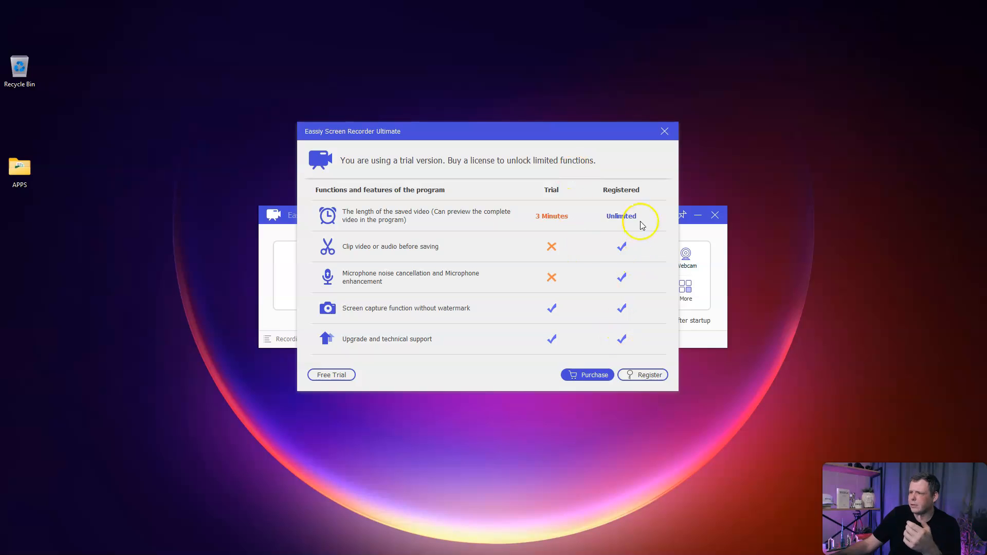
mouse_move(623, 244)
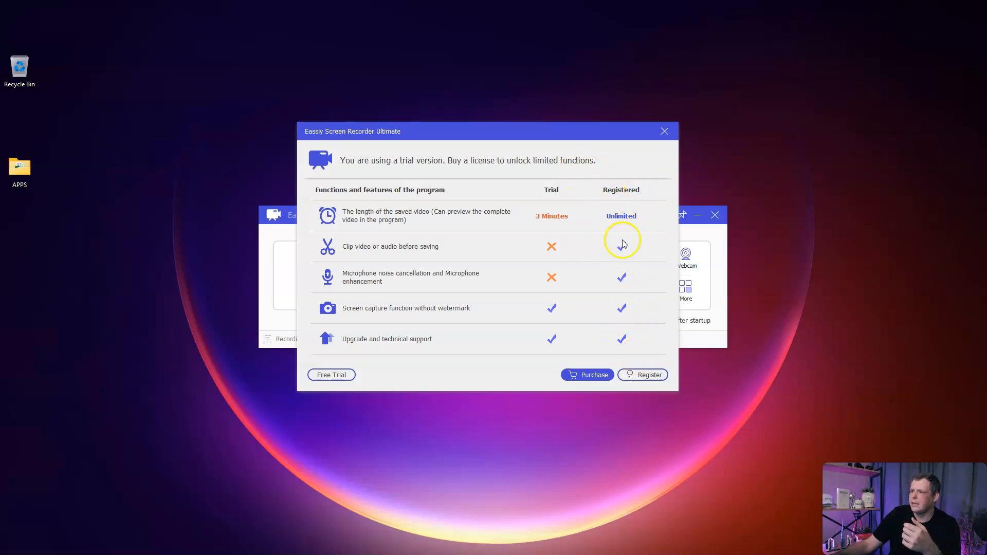
left_click(663, 131)
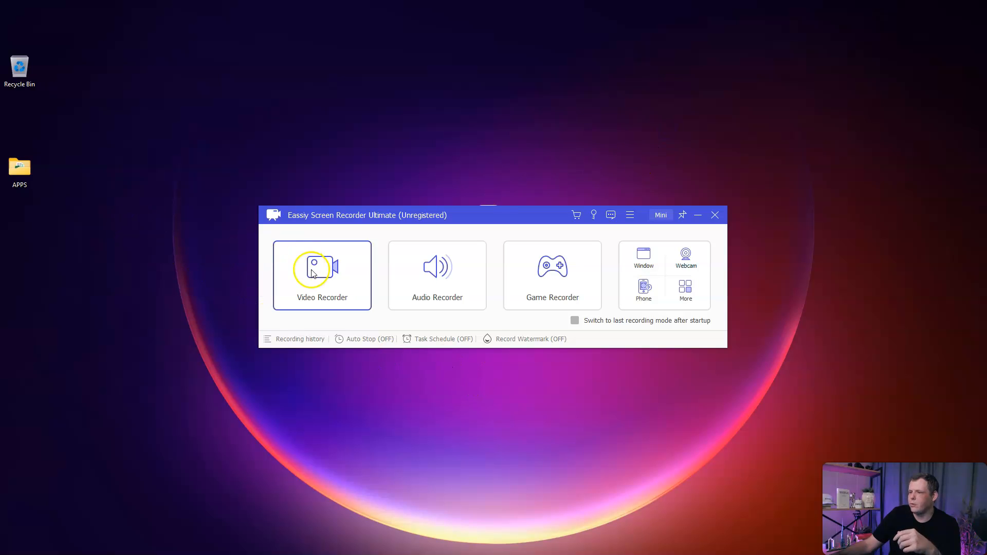
mouse_move(544, 291)
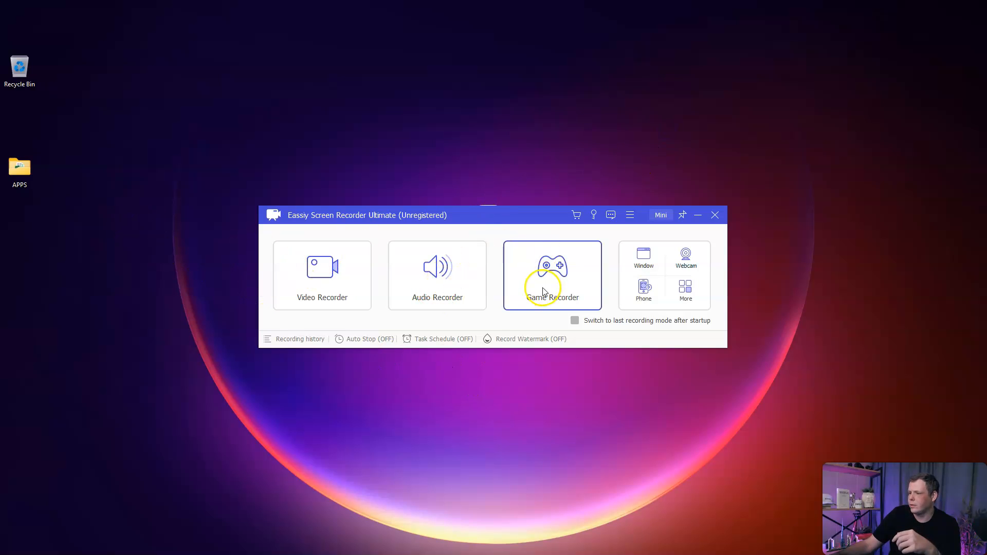
mouse_move(634, 296)
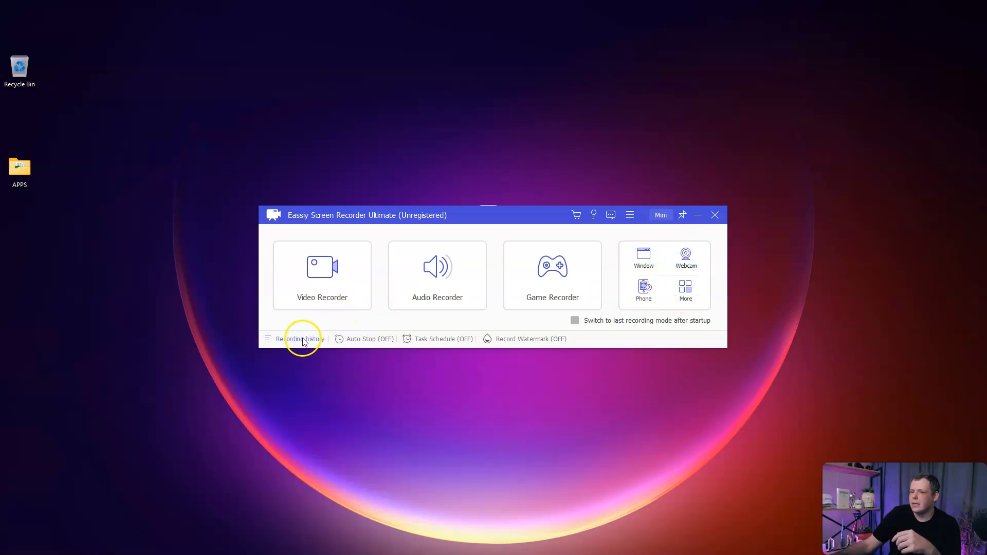
Start the Video Recorder so a 1600 x 900 capture area is outlined
left_click(321, 275)
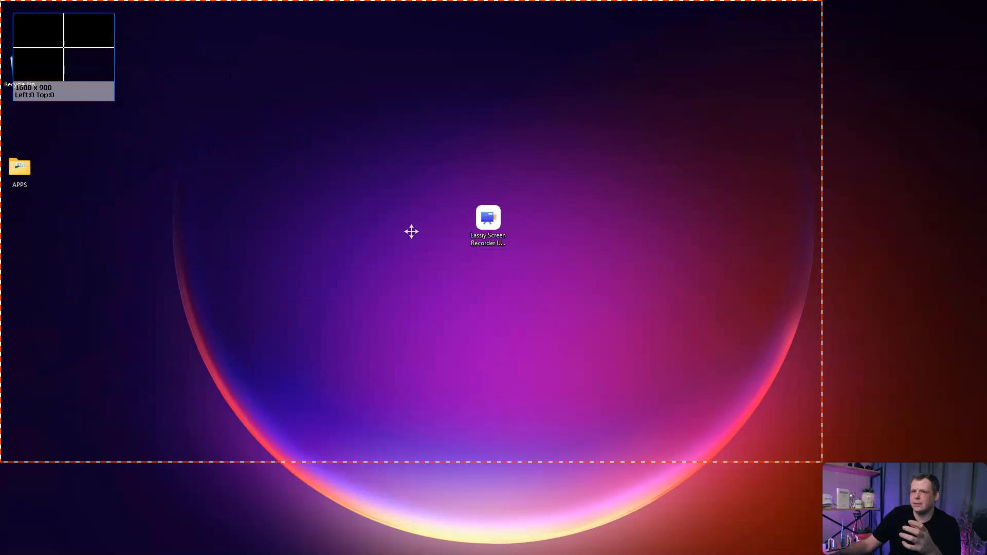
Switch the capture area to full 1920 x 1080, then set a Custom 1734 x 972 region
double_click(488, 217)
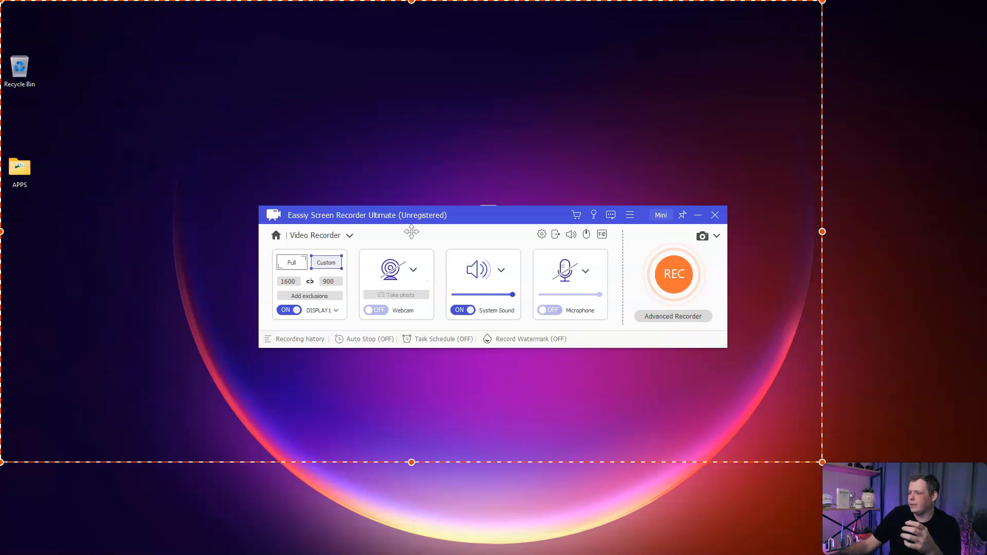
mouse_move(653, 396)
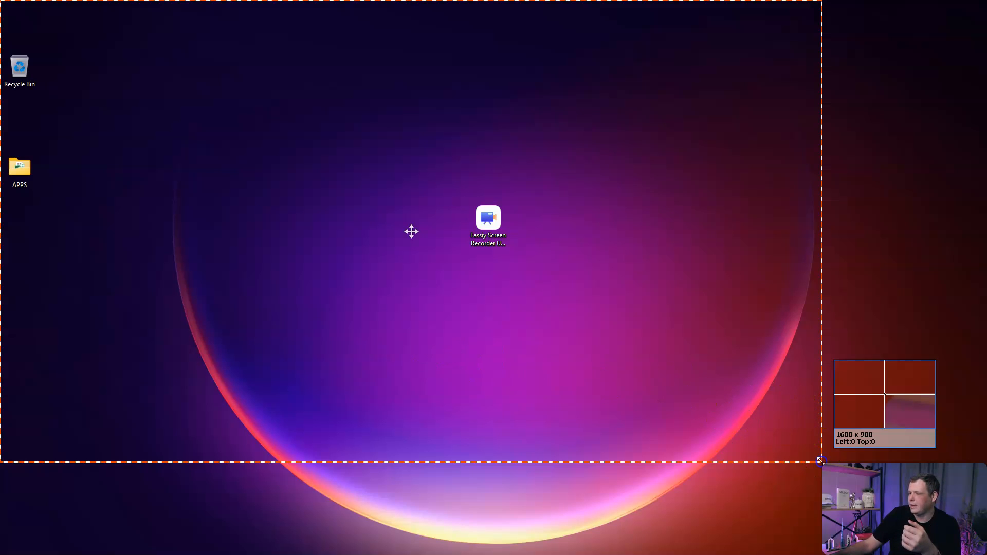
double_click(487, 217)
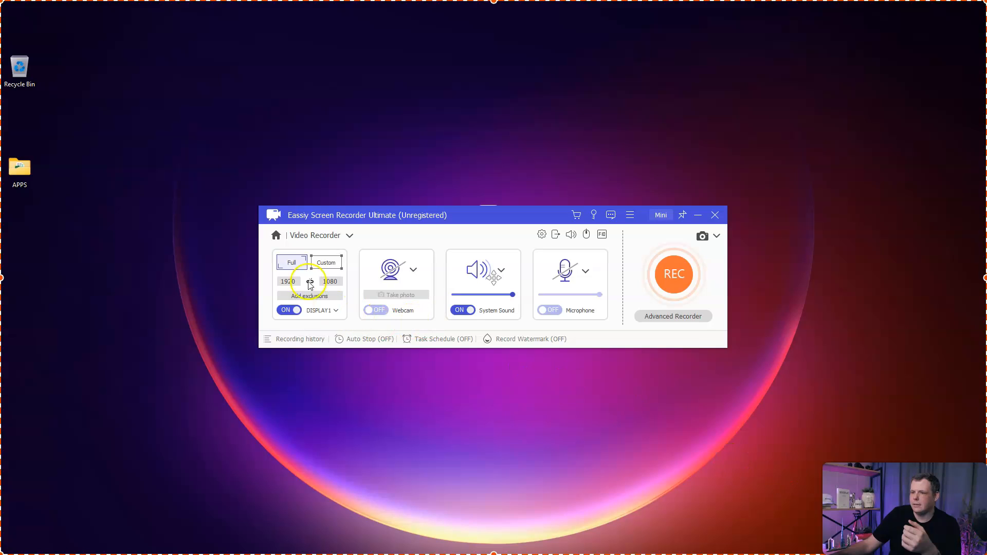
left_click(326, 263)
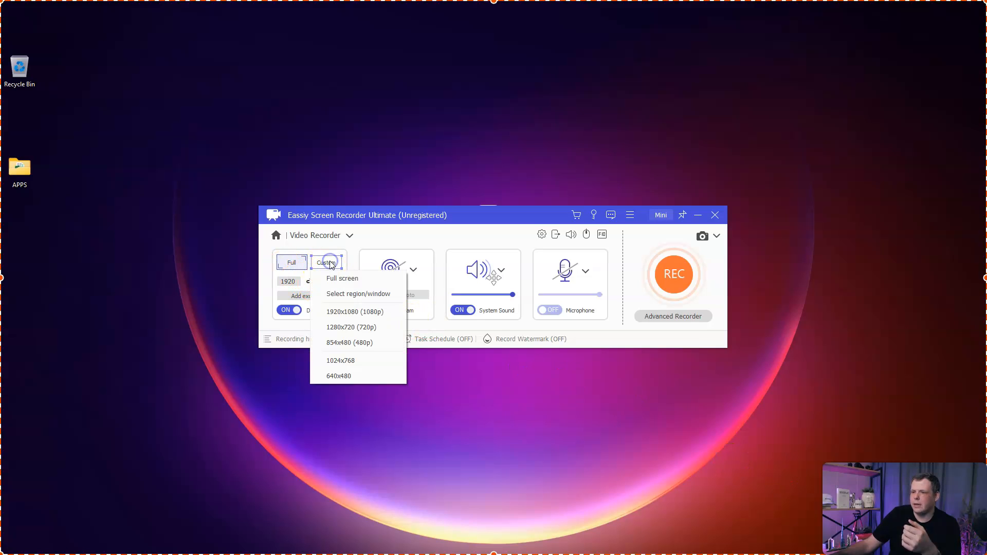
mouse_move(421, 454)
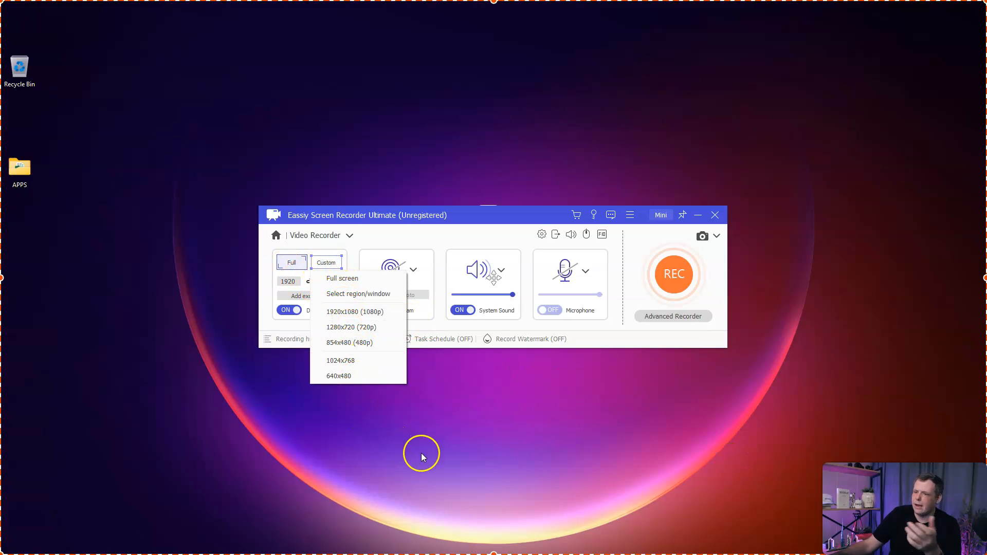
left_click(354, 311)
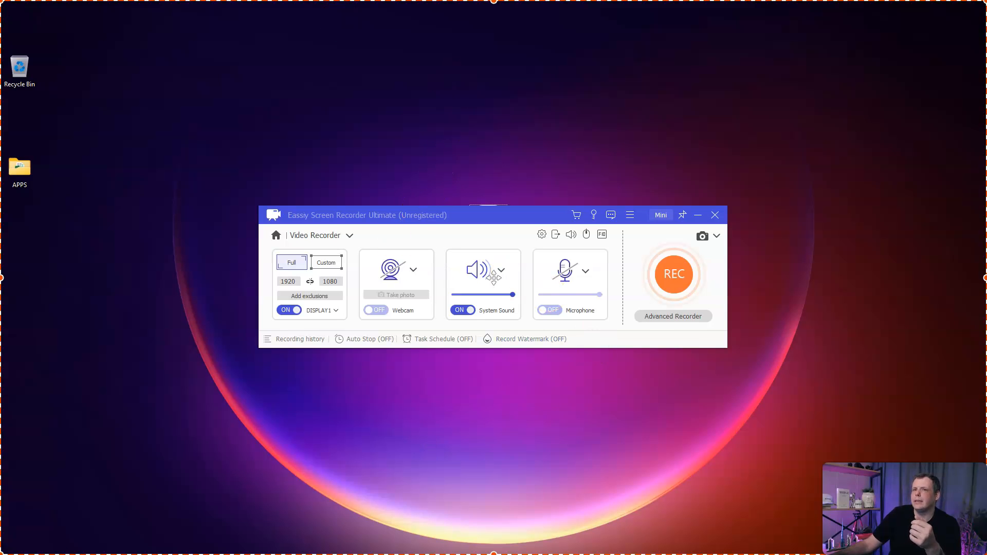
left_click(325, 263)
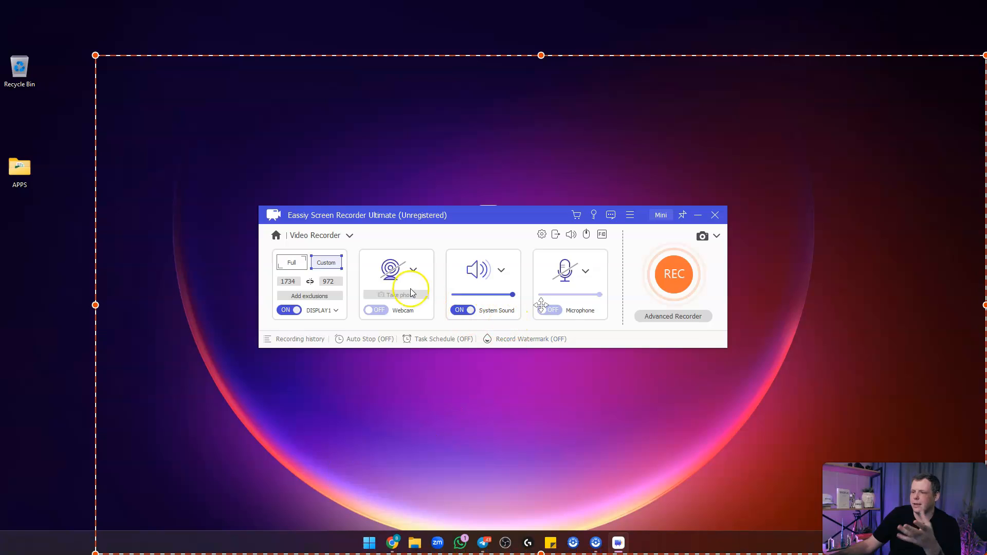
mouse_move(368, 252)
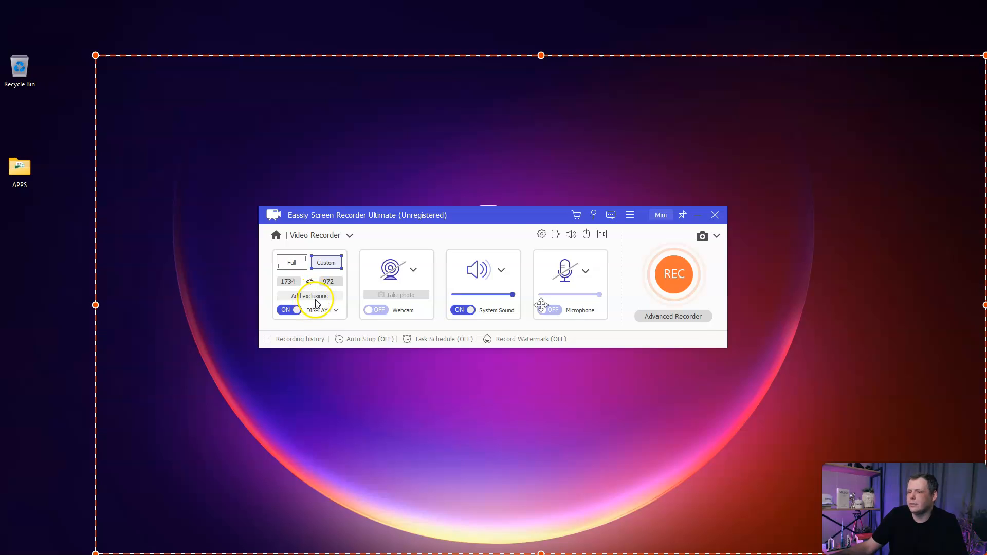
Confirm the Add exclusions window with no windows excluded
left_click(311, 296)
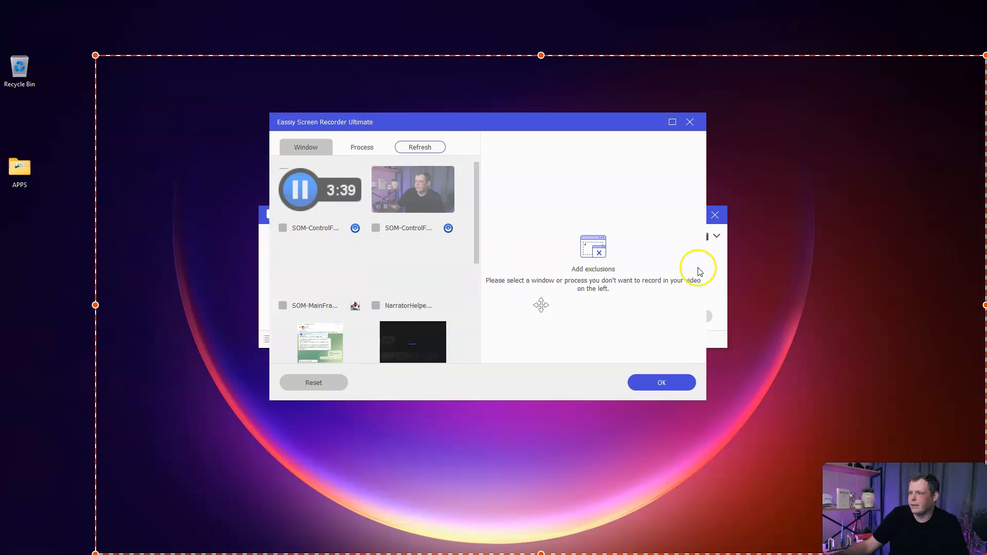
left_click(361, 146)
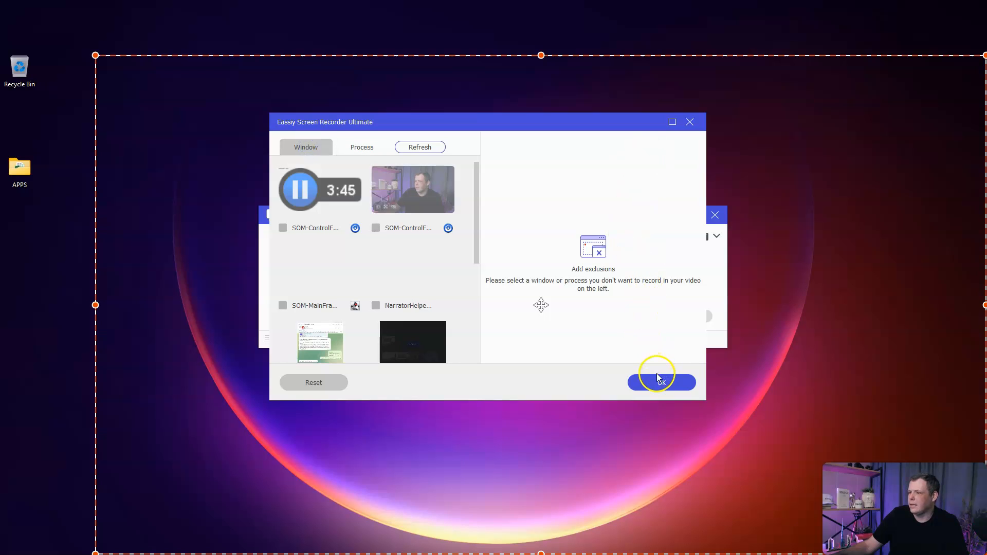
left_click(661, 381)
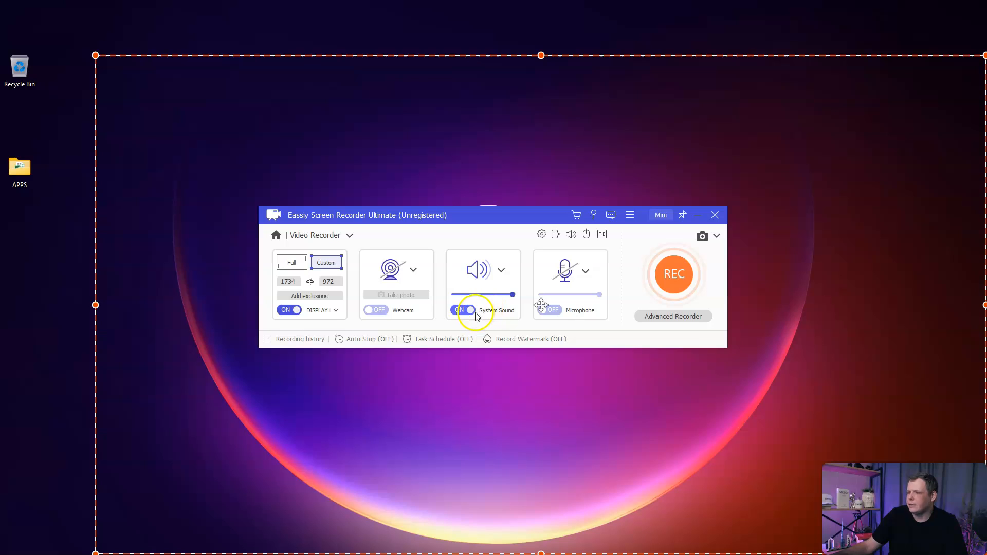
Turn System Sound off and back on, and show the microphone device options
left_click(462, 310)
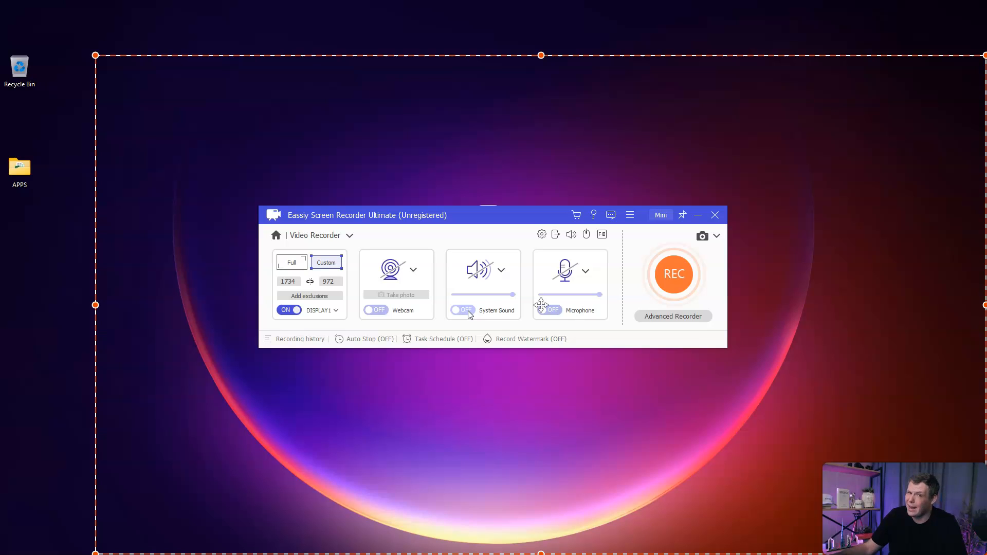
left_click(462, 309)
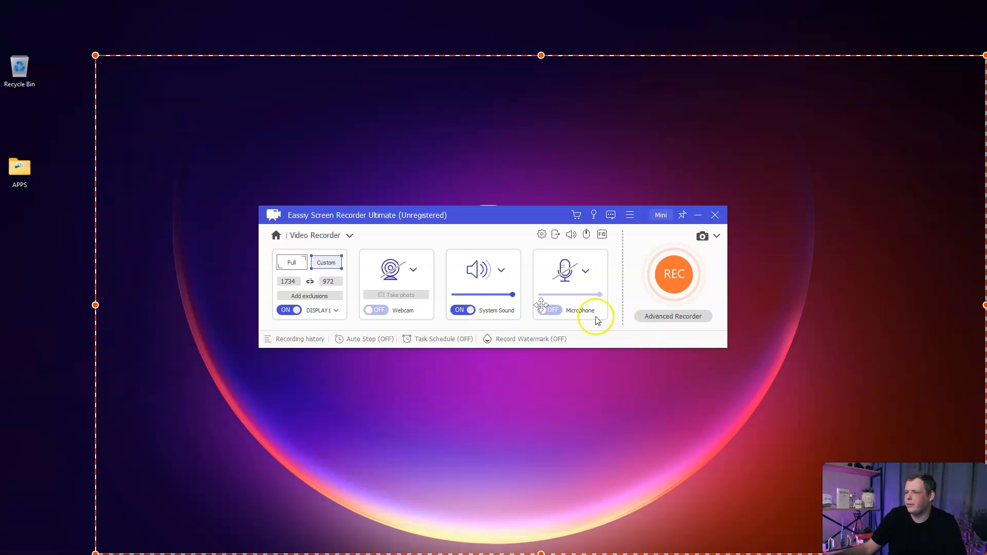
left_click(585, 269)
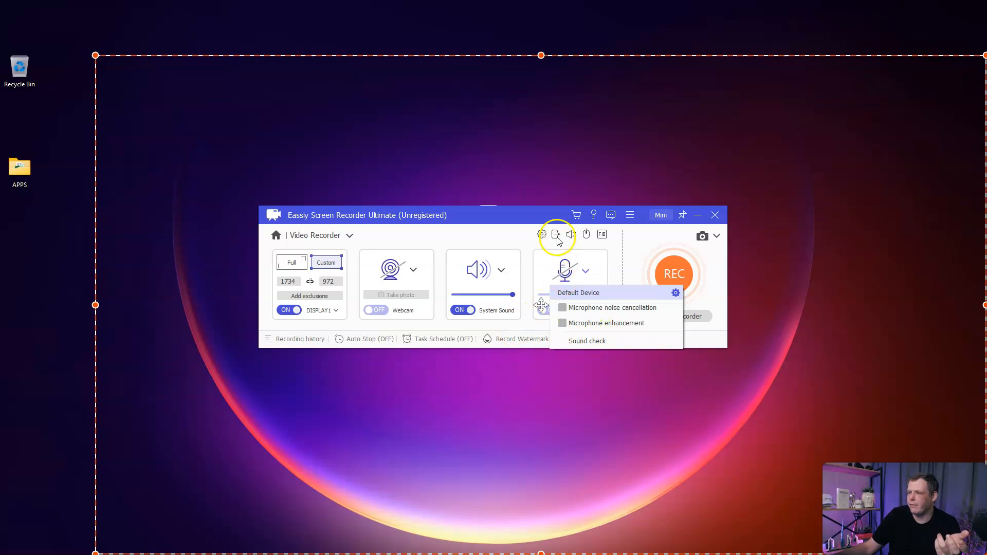
Record mouse clicks in green, record mouse area, show keystrokes, and save the preferences
left_click(556, 234)
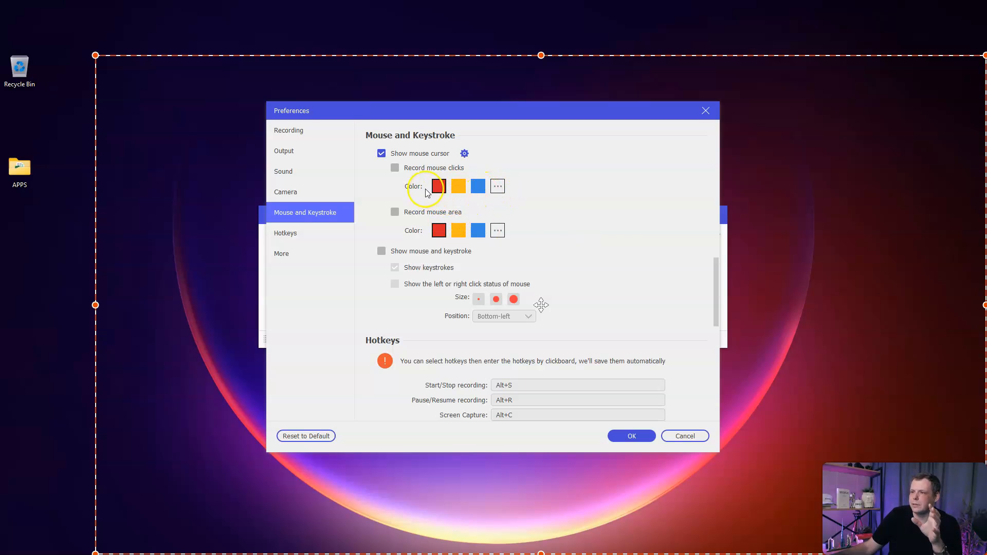
left_click(497, 186)
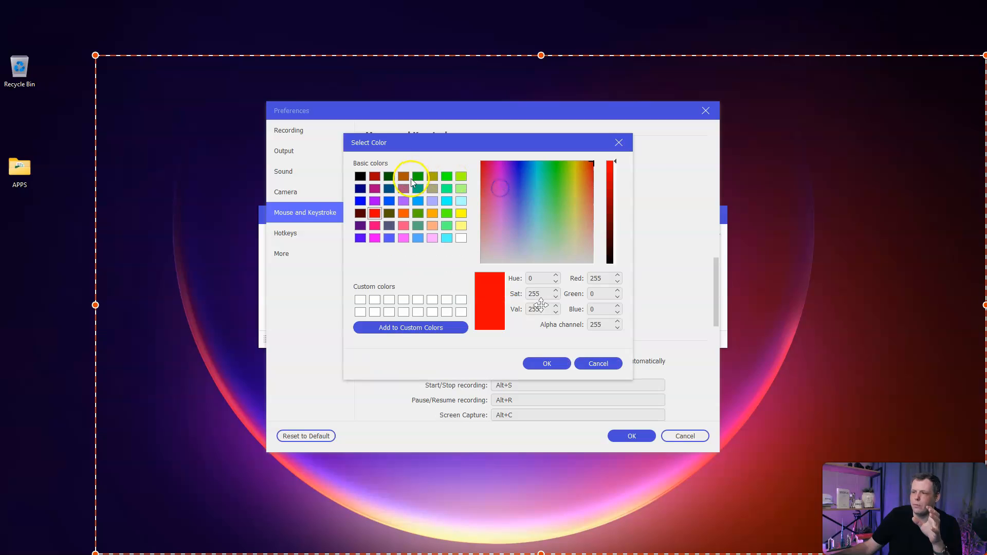
left_click(447, 188)
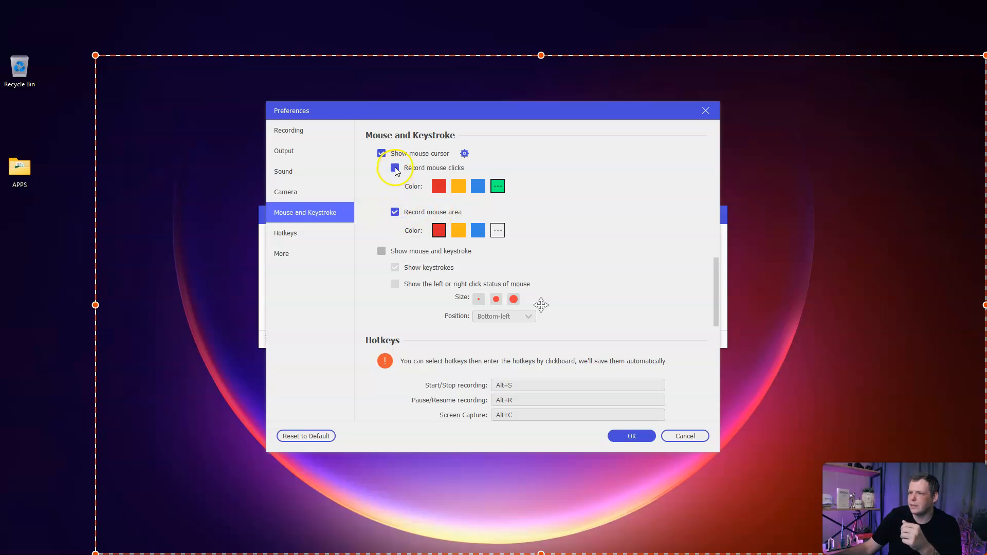
left_click(395, 168)
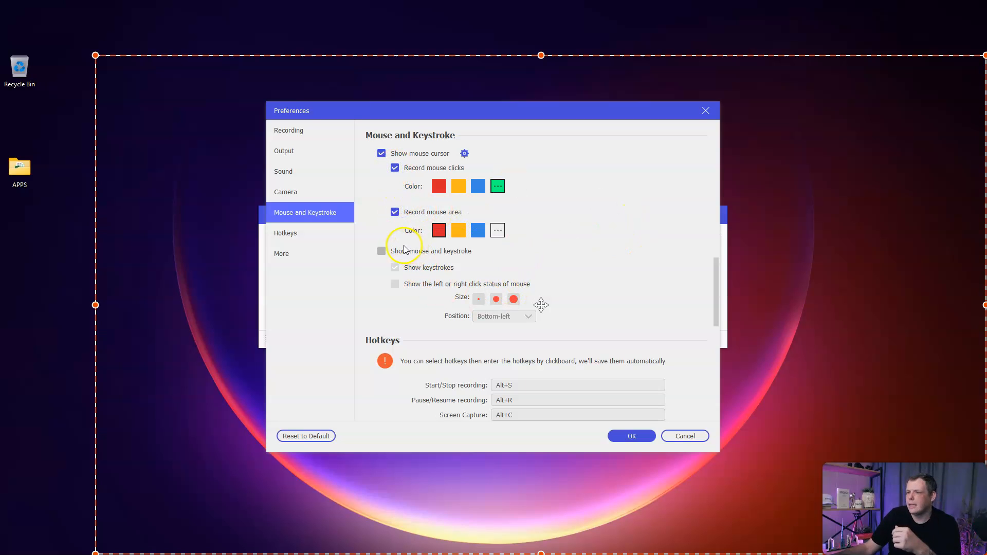
left_click(381, 251)
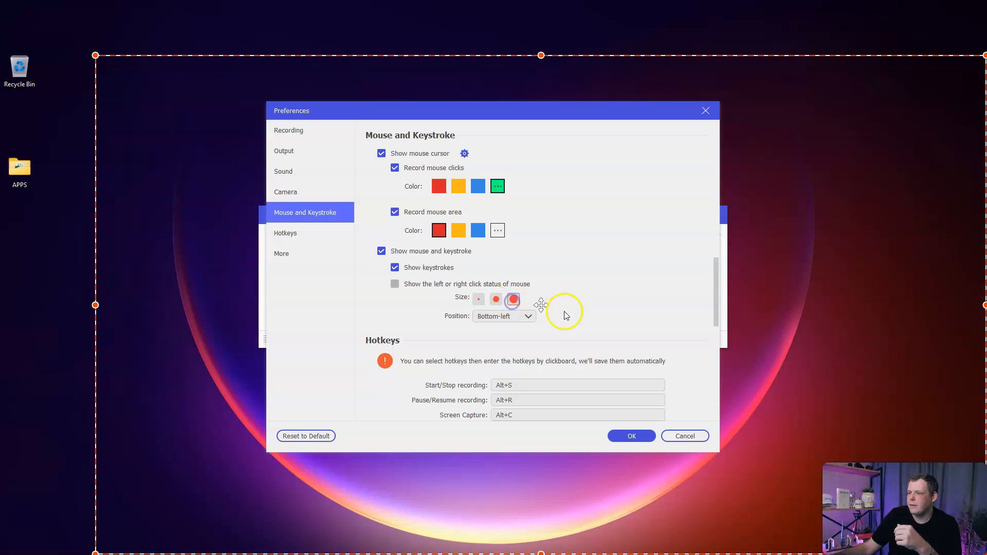
scroll("down", 3)
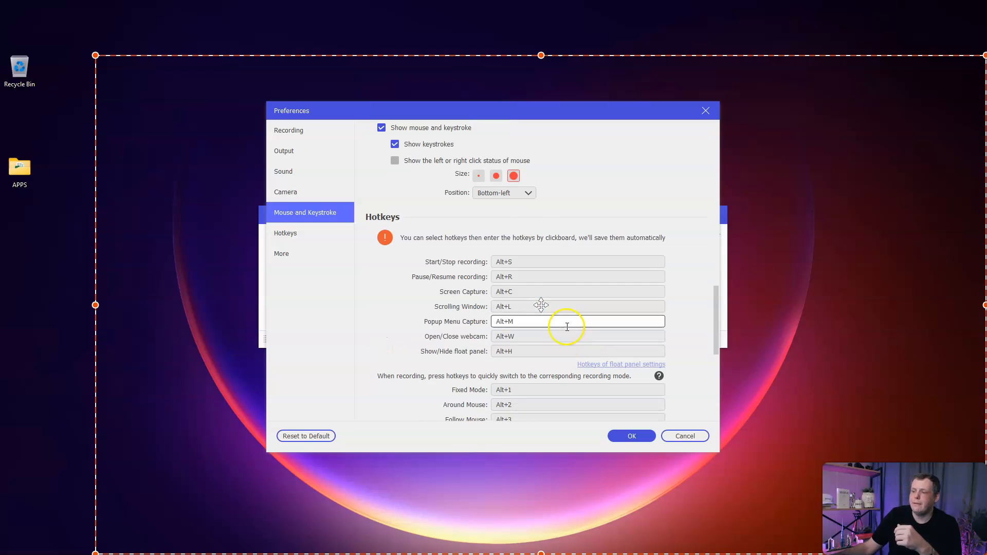
mouse_move(570, 337)
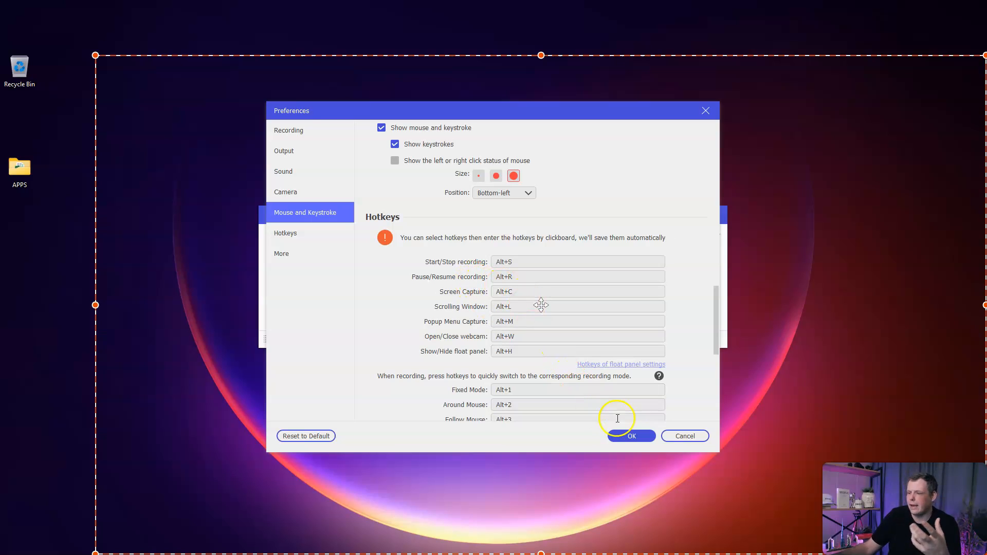
left_click(631, 436)
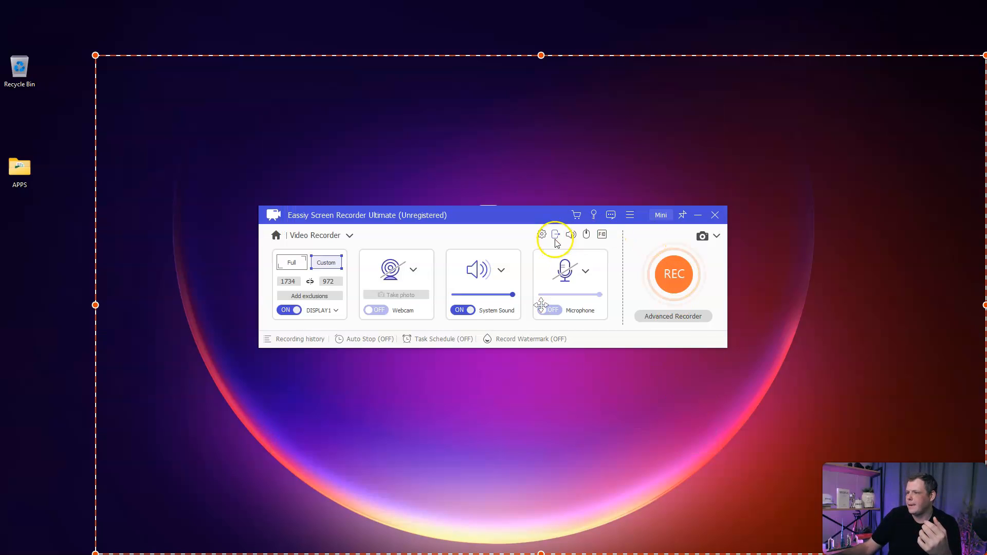
Add Microphone to the recording test alongside system sound and save the sound preferences
left_click(541, 234)
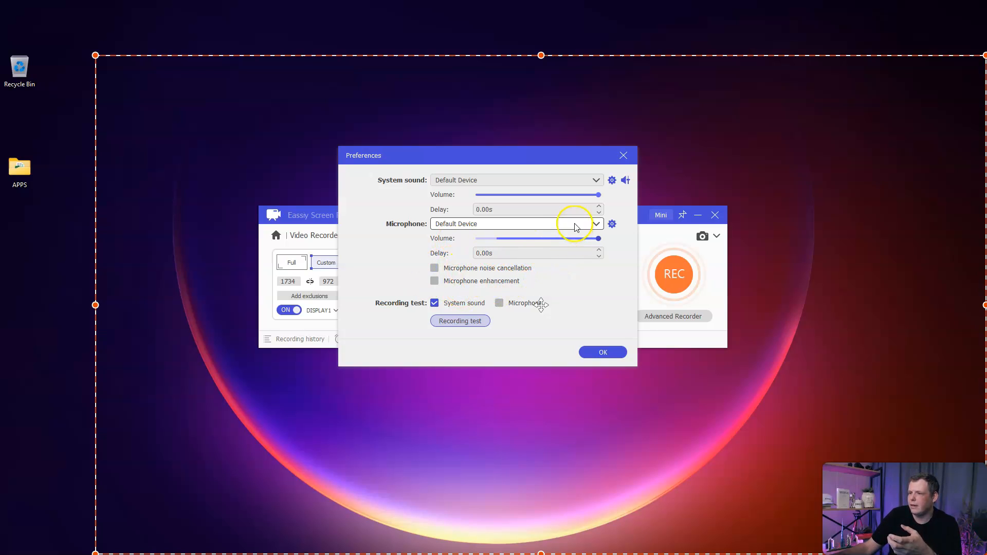
left_click(595, 224)
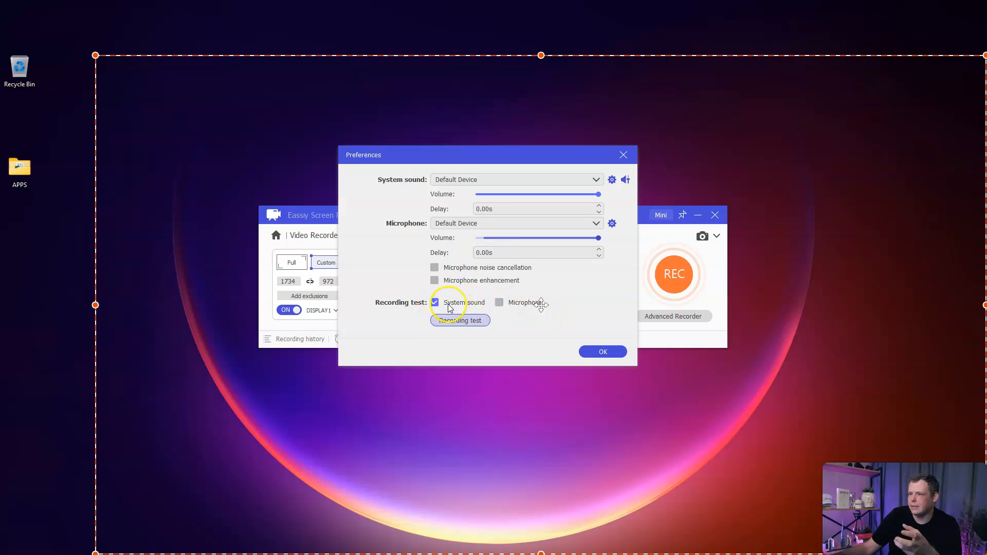
left_click(499, 302)
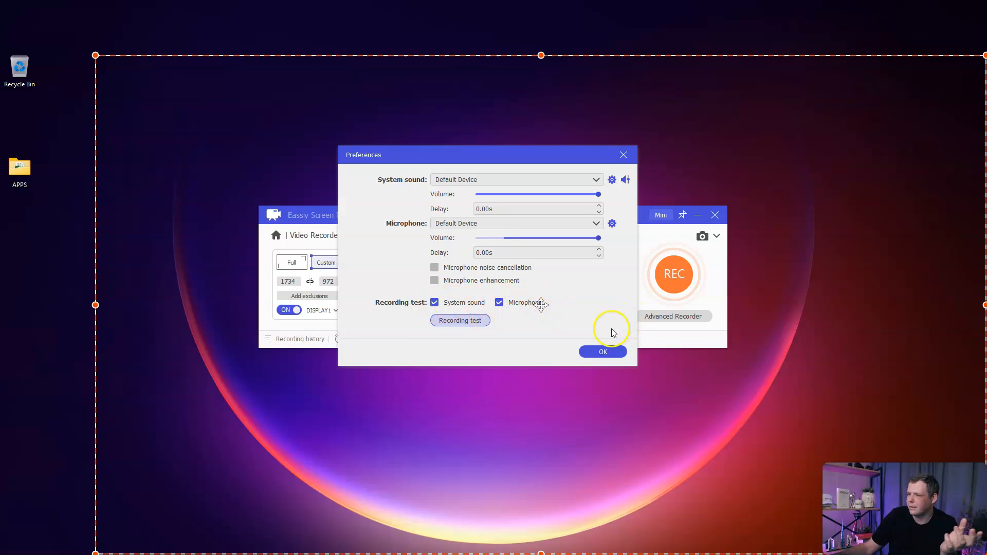
left_click(611, 224)
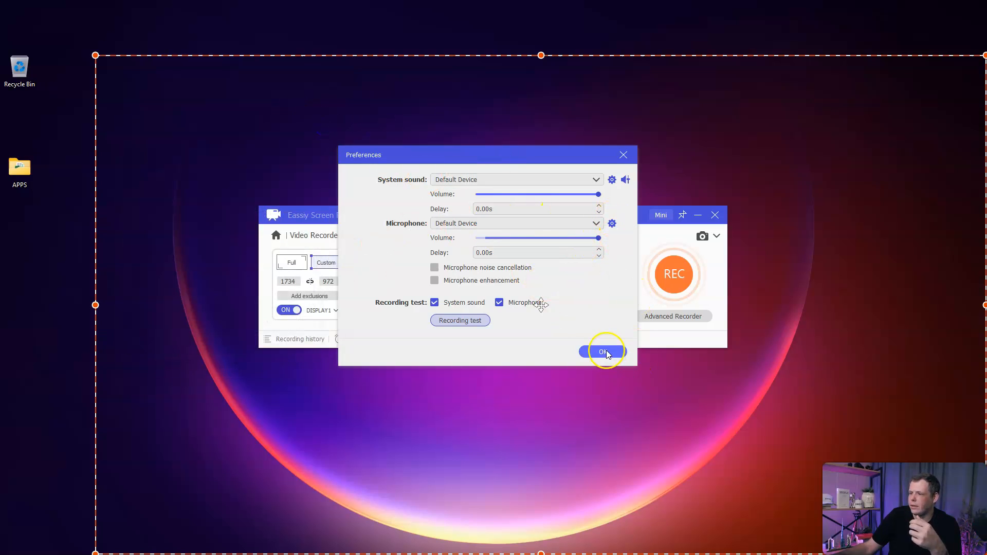
left_click(601, 351)
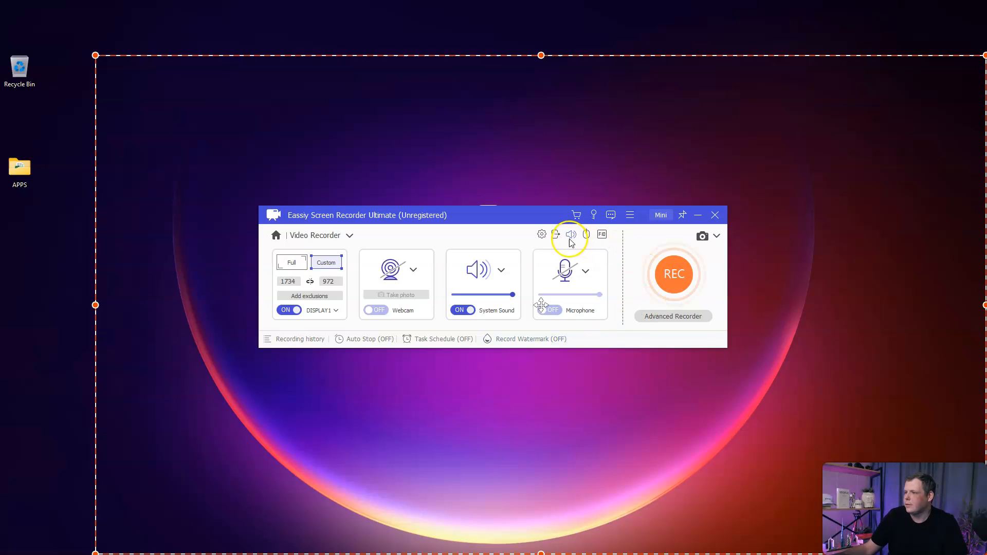
Set output to Highest video quality, 60 fps, M4A audio with Lossless audio quality
left_click(542, 234)
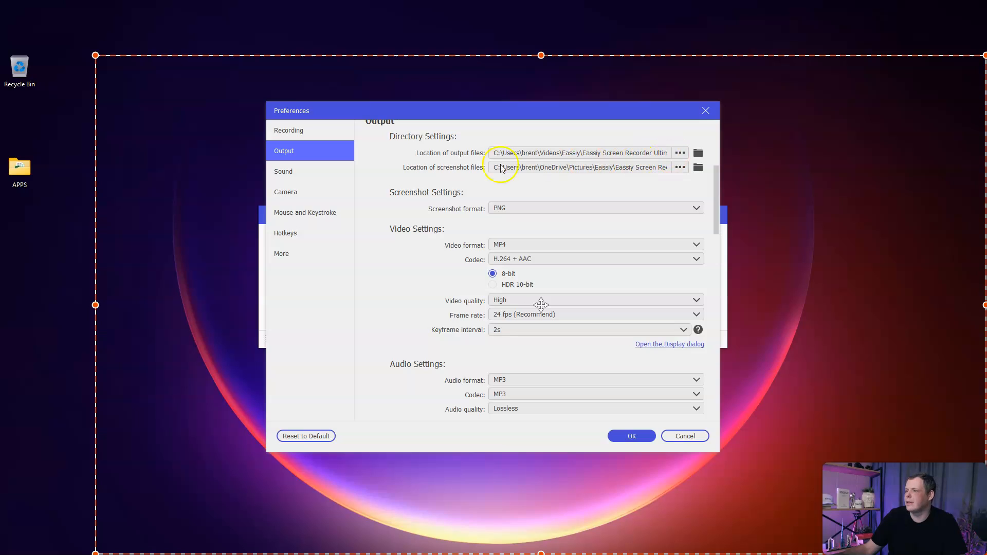
mouse_move(692, 163)
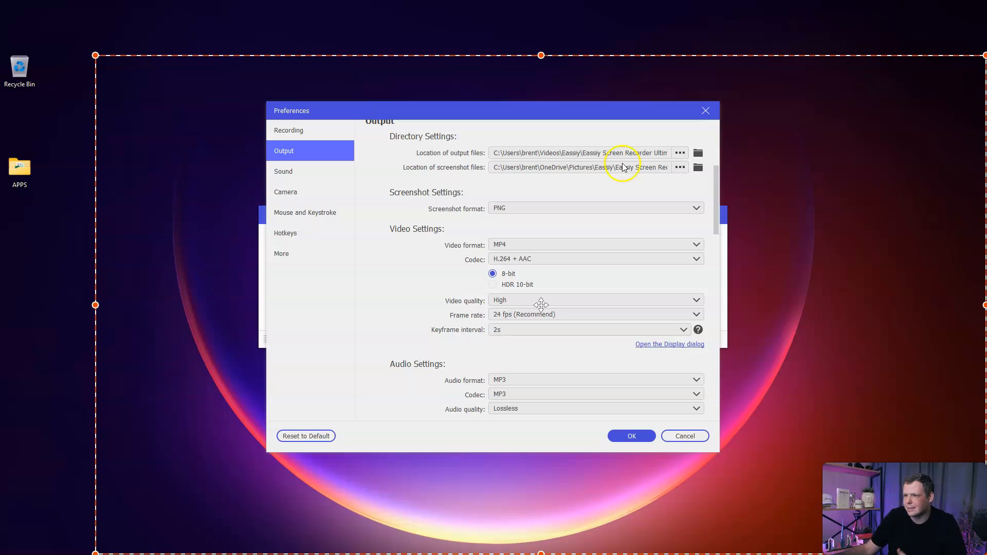
left_click(595, 208)
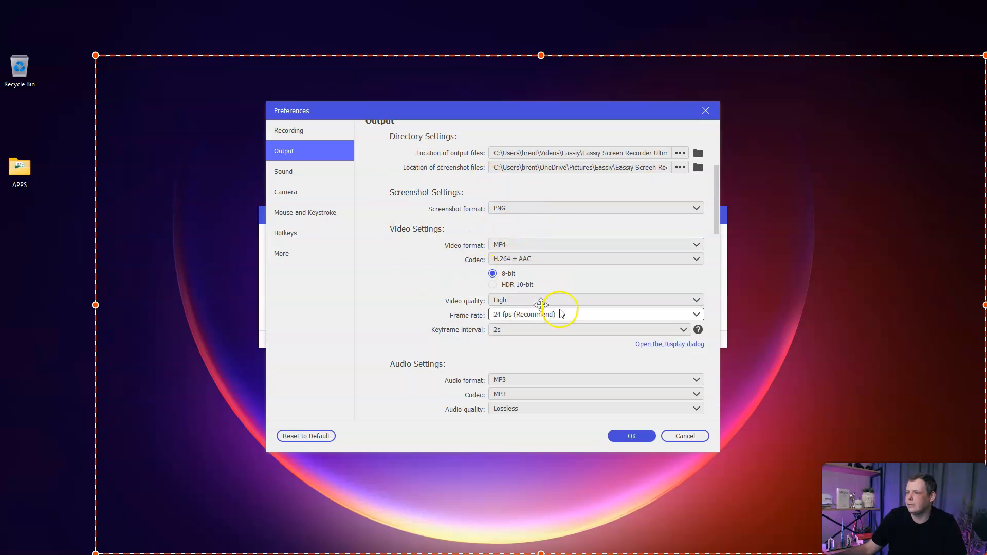
left_click(595, 299)
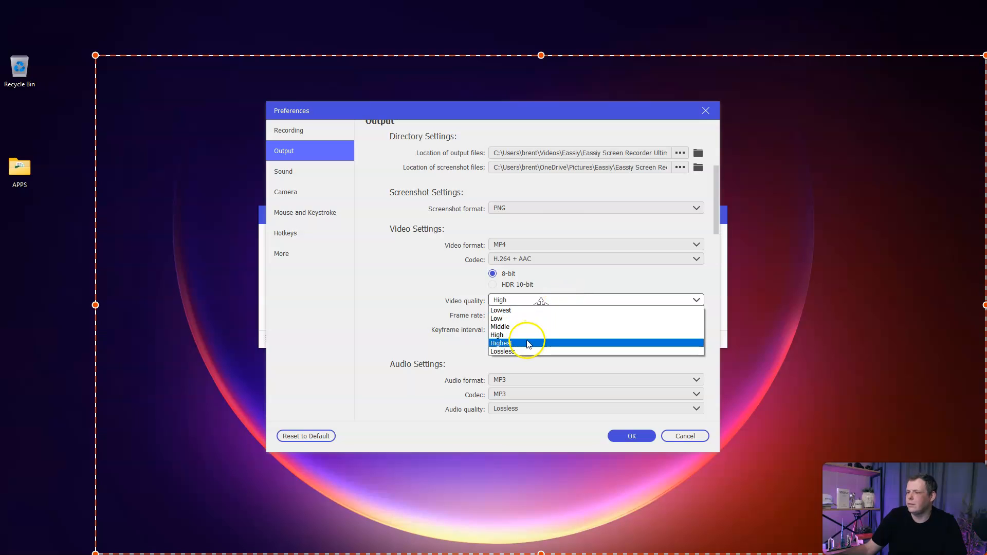
left_click(500, 342)
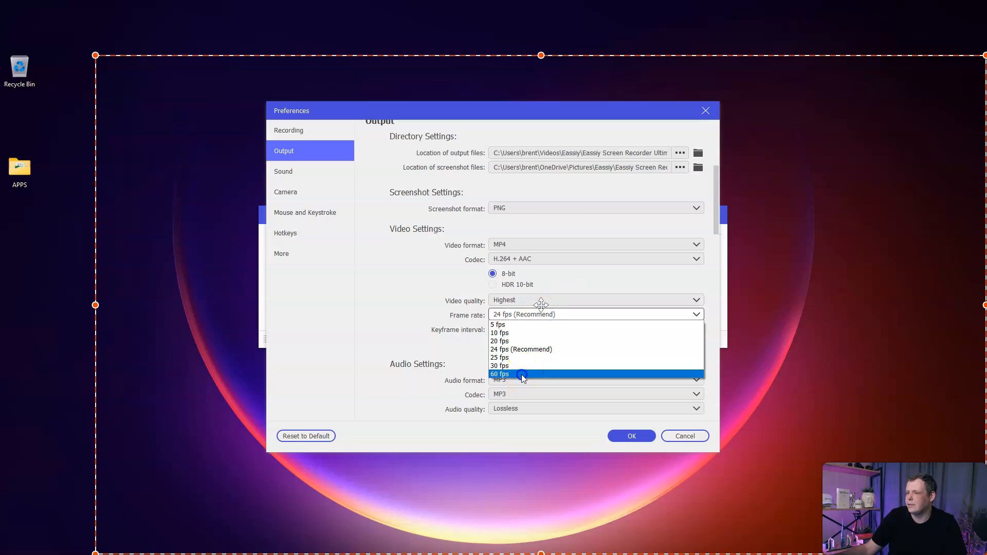
left_click(499, 374)
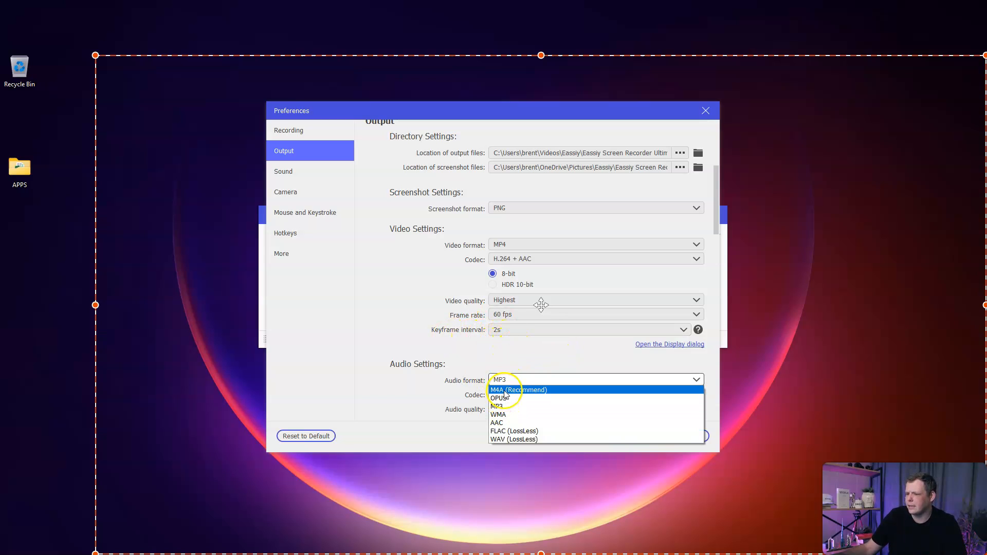
left_click(518, 390)
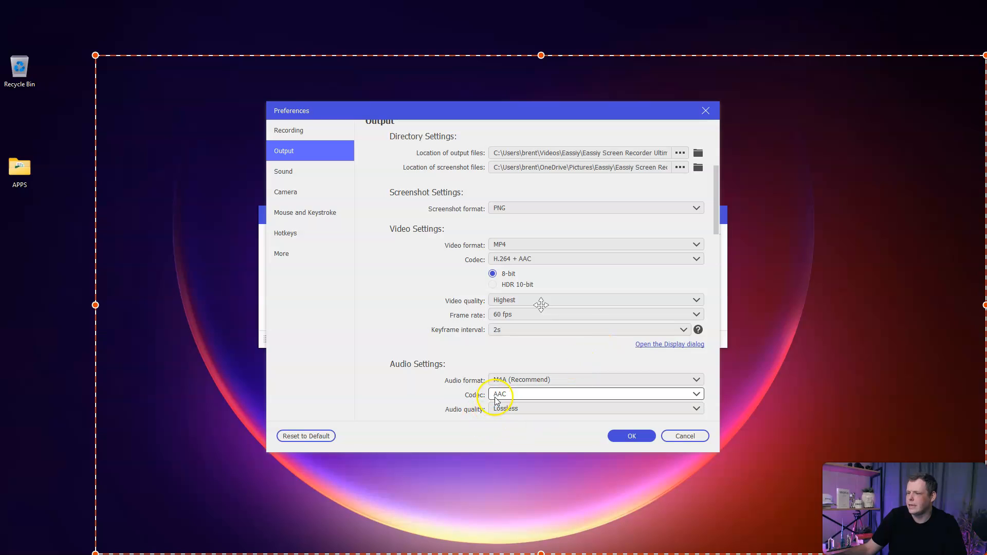
left_click(595, 409)
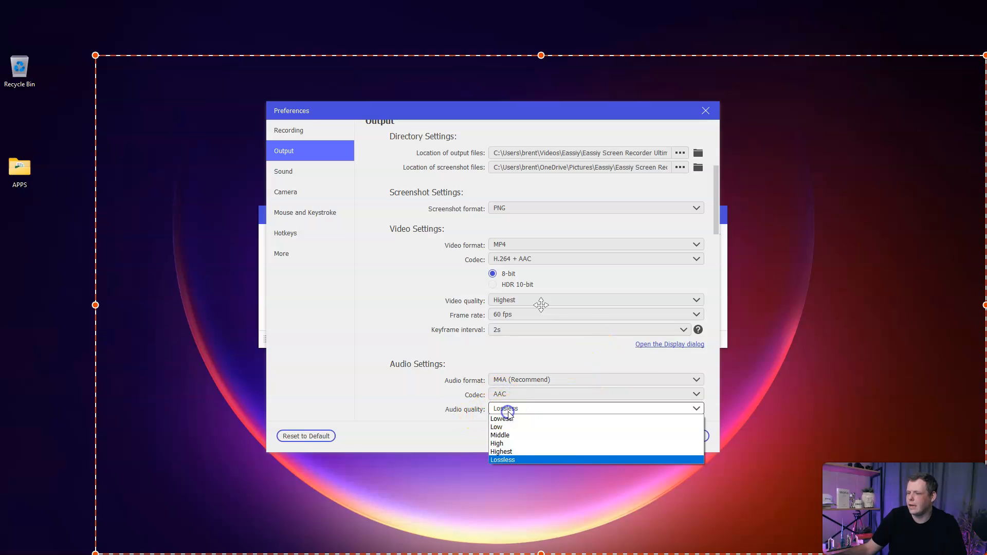
left_click(502, 460)
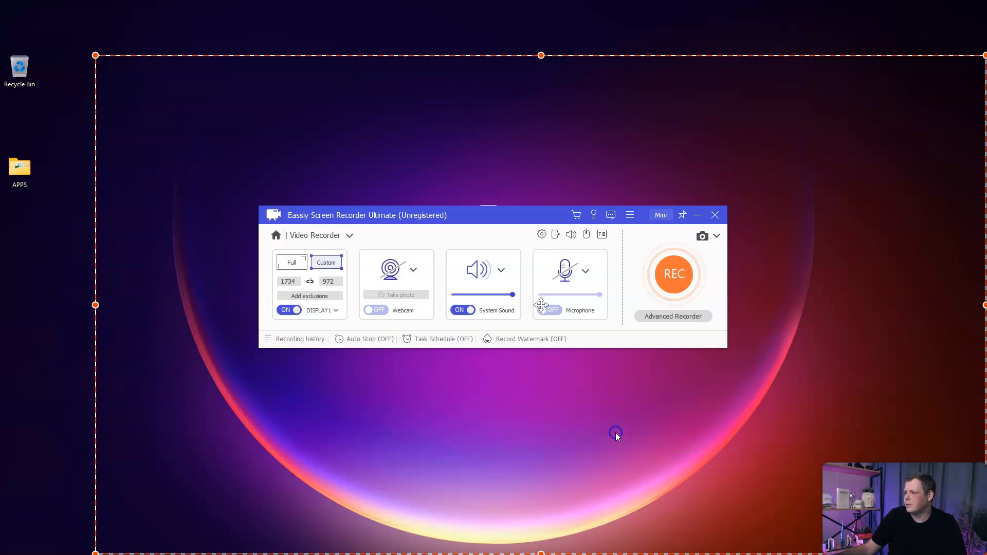
mouse_move(443, 328)
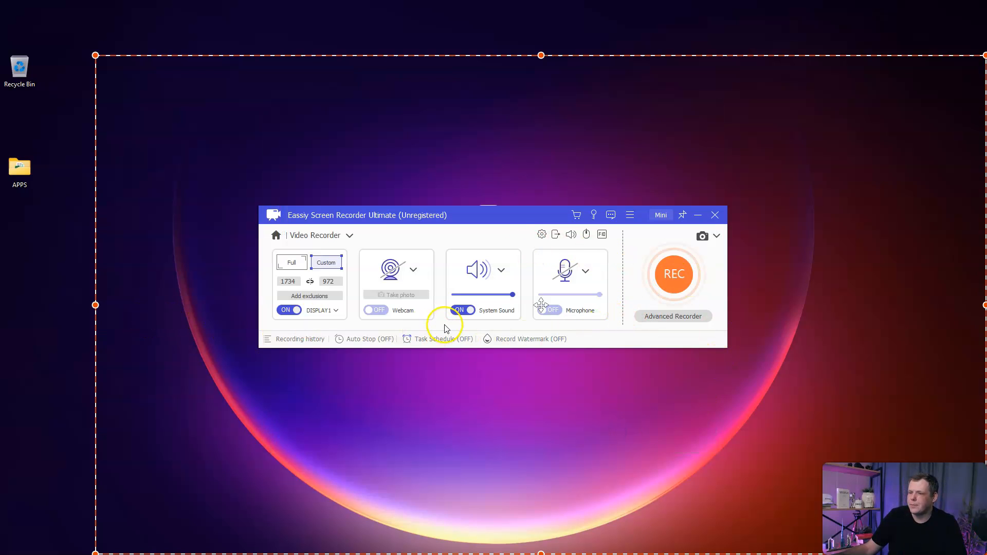
Enable automatic stop at a 00:02:50 recording length, applied each time
left_click(368, 339)
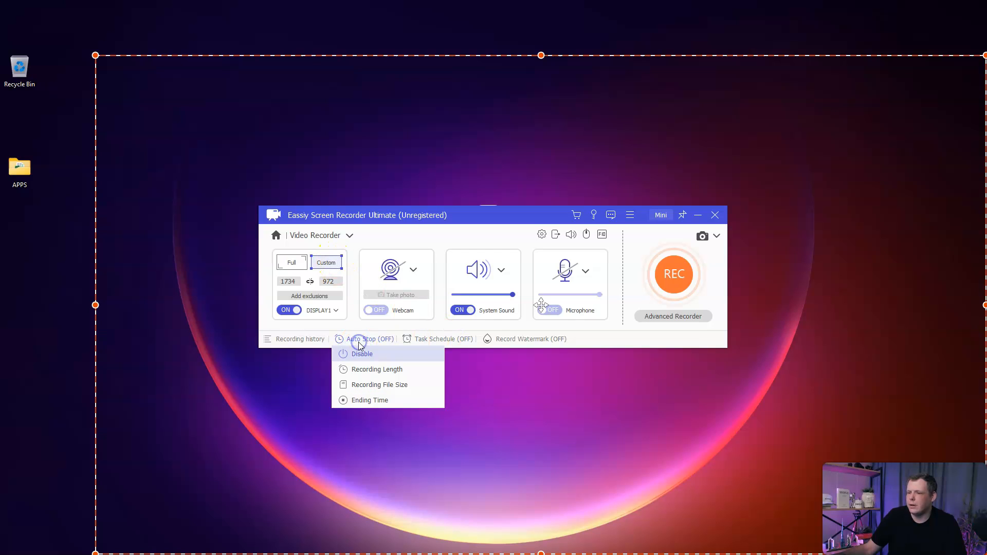
mouse_move(374, 371)
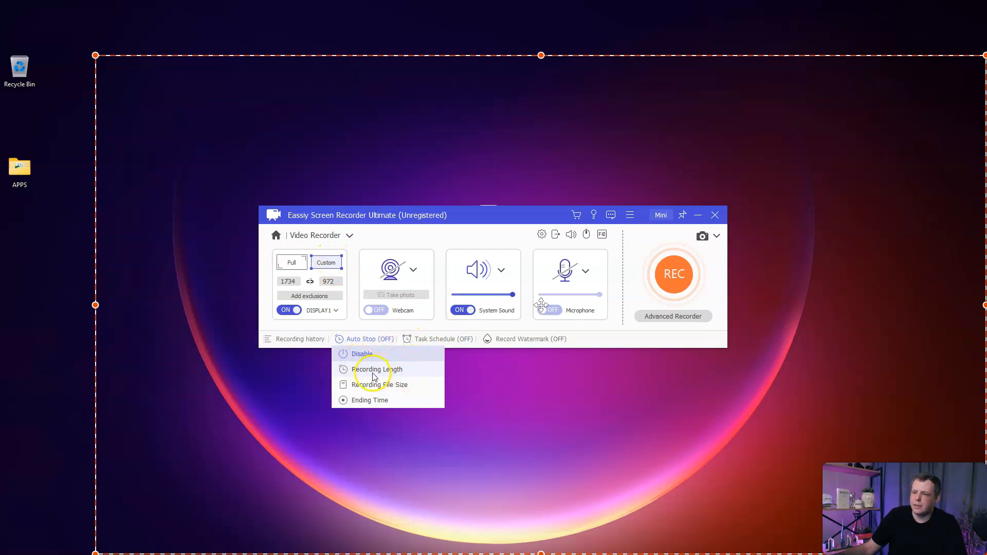
mouse_move(381, 384)
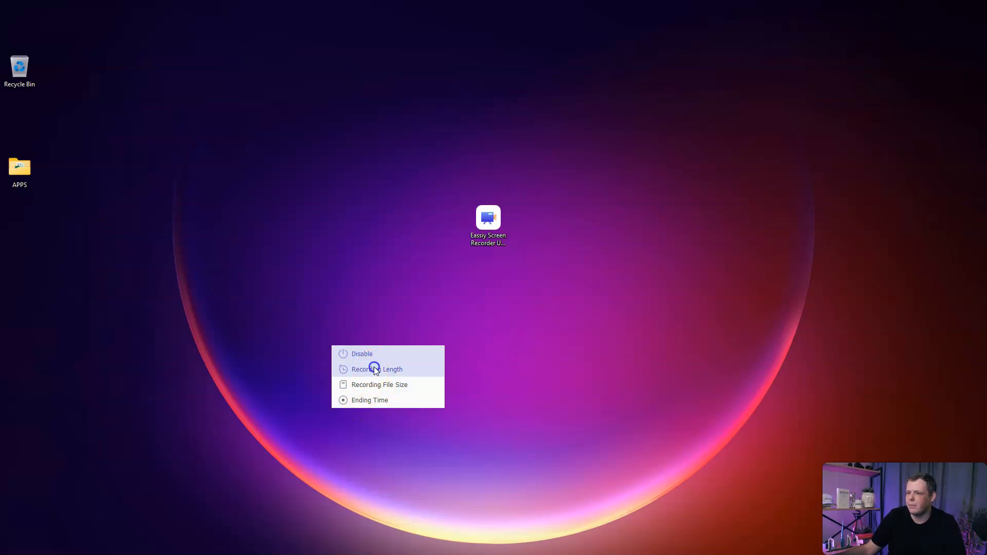
left_click(377, 369)
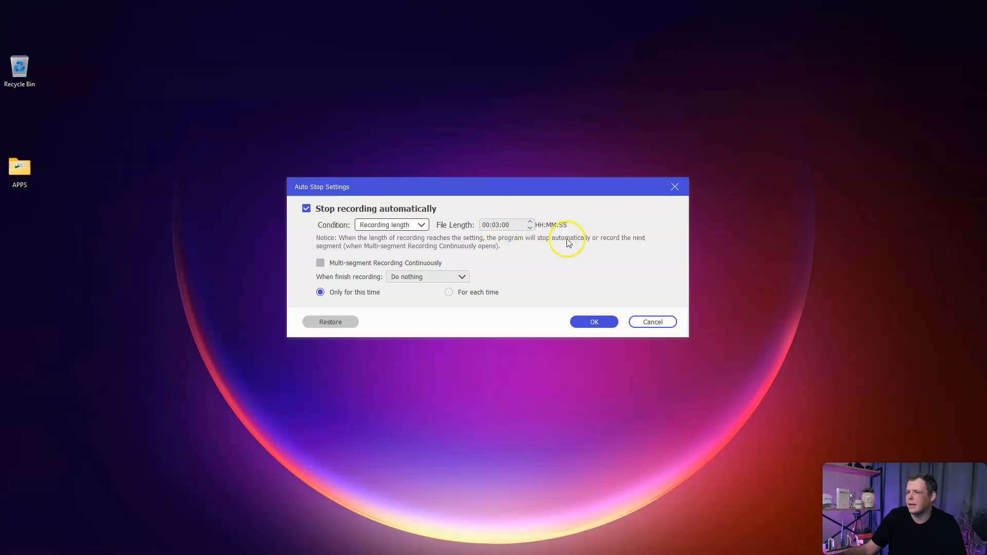
left_click(503, 225)
type("2")
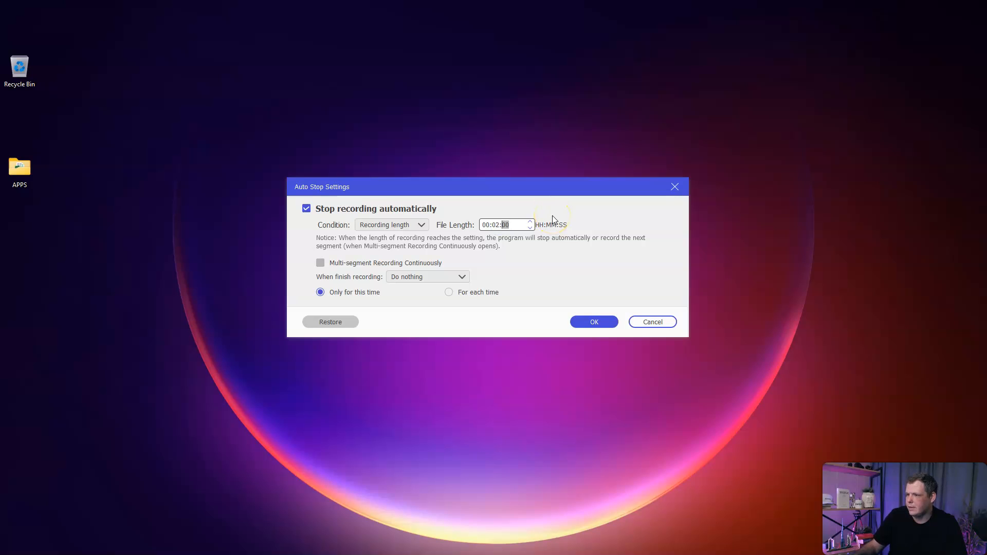
type("50")
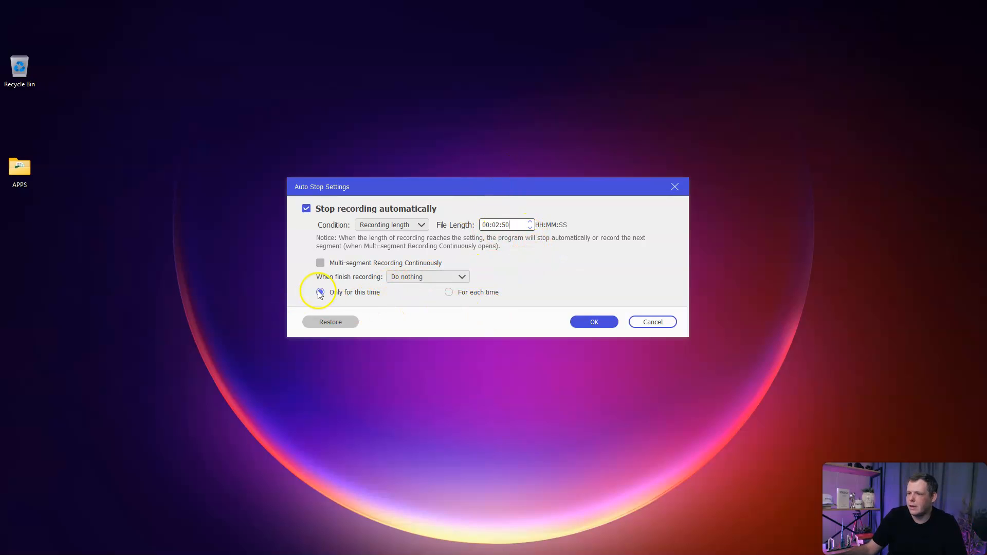
left_click(448, 292)
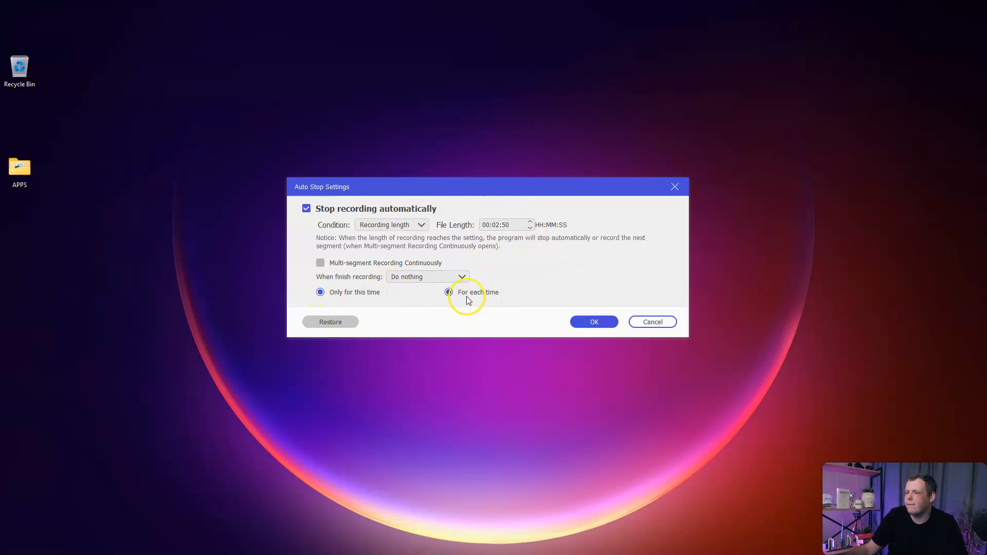
left_click(462, 276)
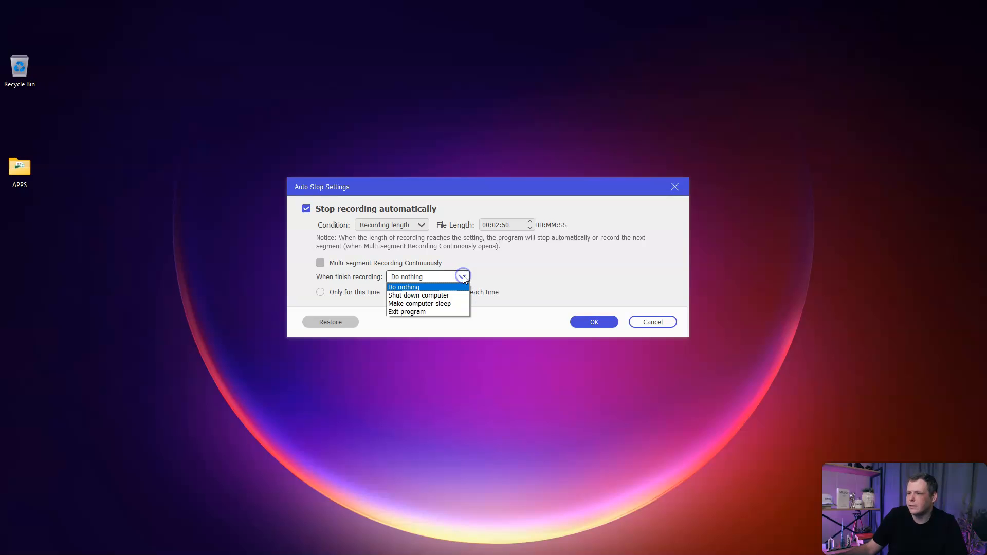
mouse_move(406, 311)
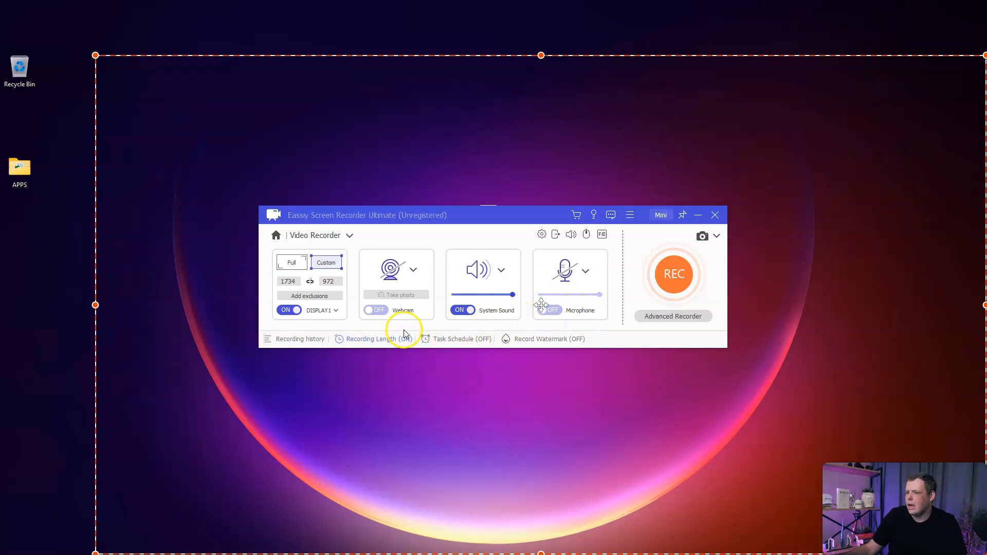
Create a scheduled Window Recorder task with repeat off and a 02:03:03 record length
left_click(461, 339)
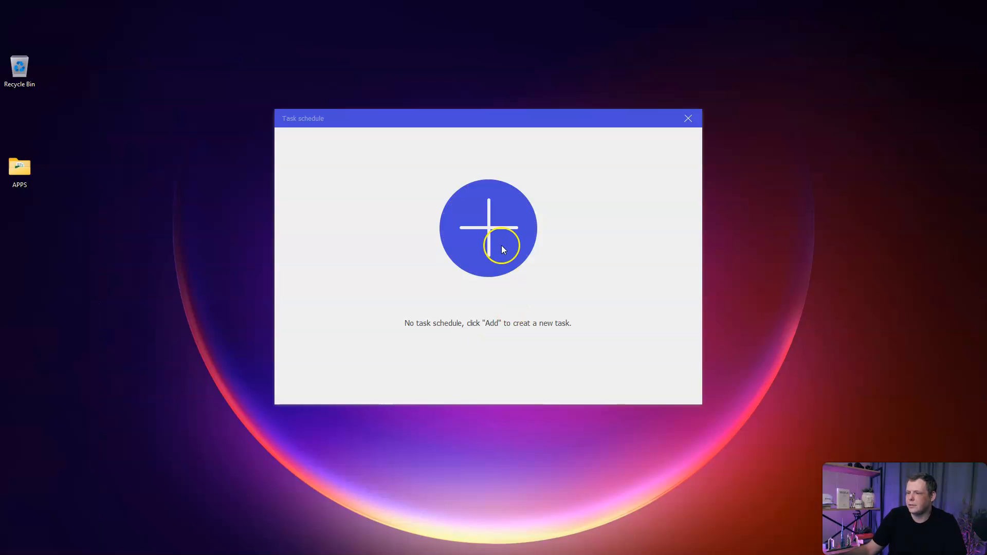
left_click(487, 228)
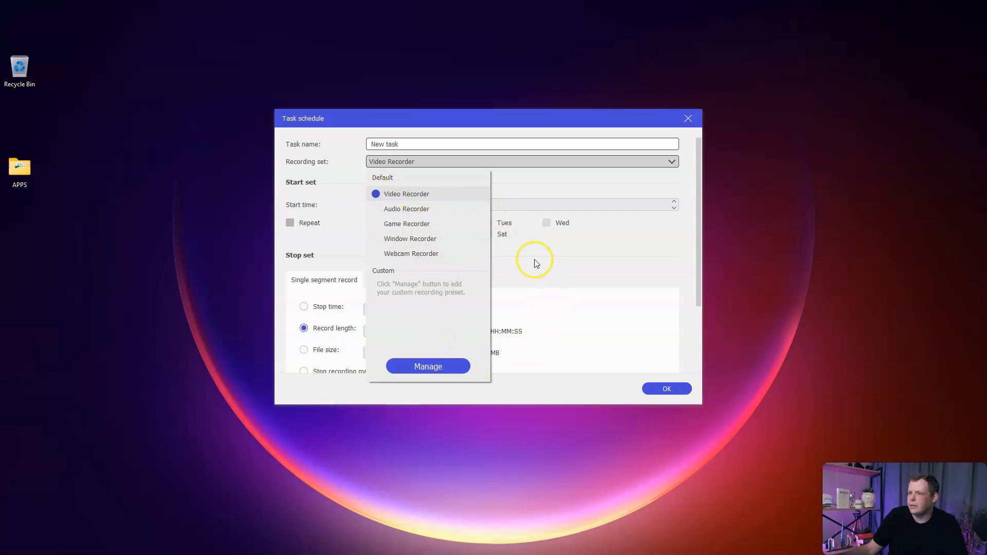
left_click(409, 238)
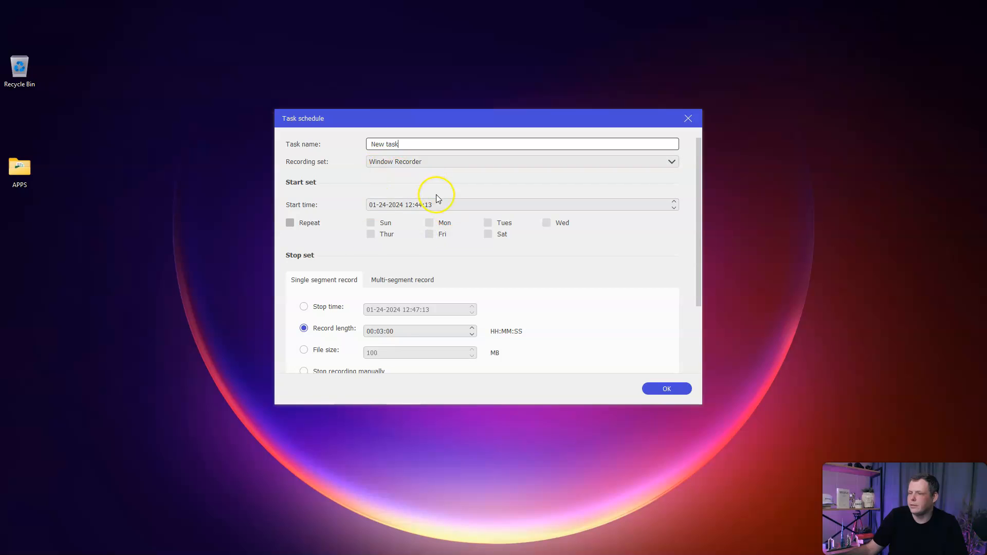
left_click(440, 205)
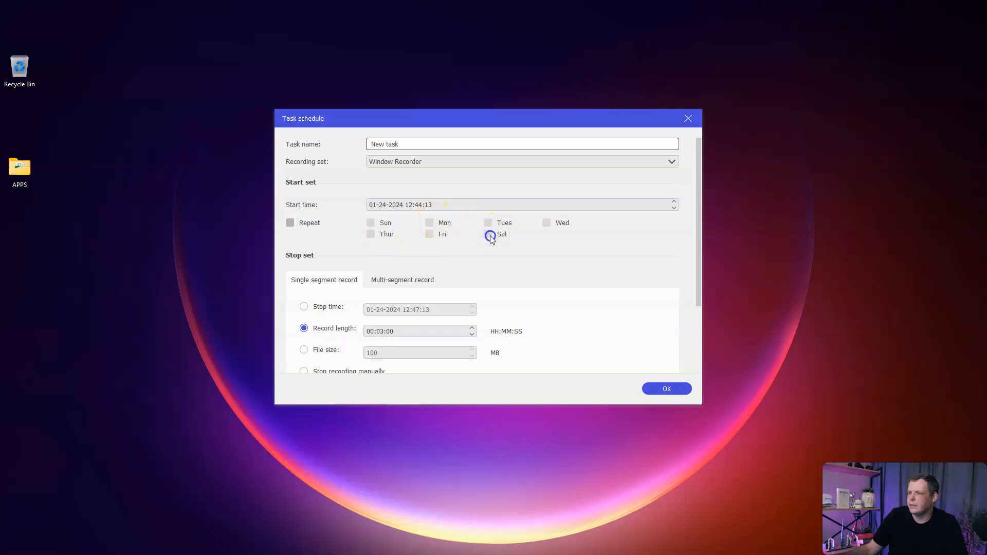
left_click(290, 222)
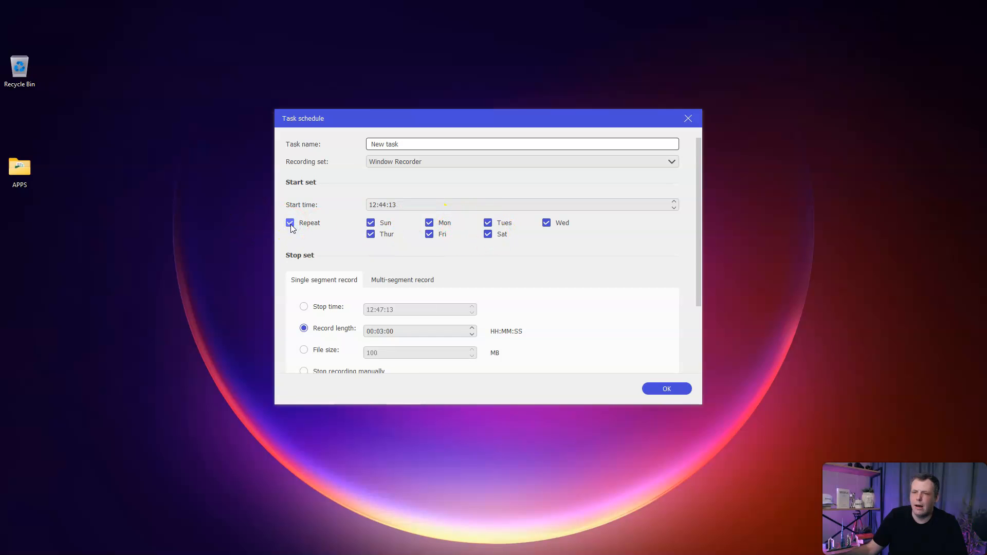
left_click(290, 222)
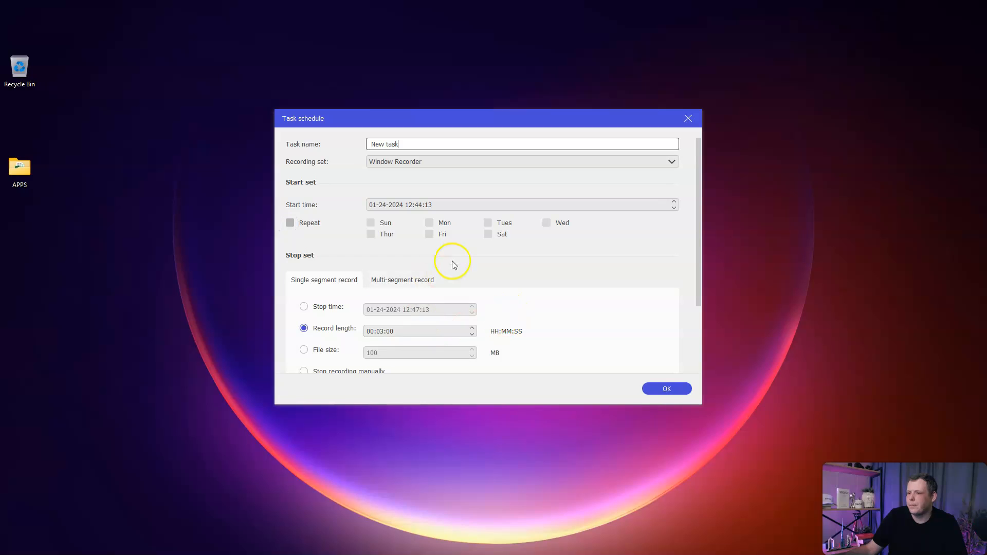
mouse_move(434, 271)
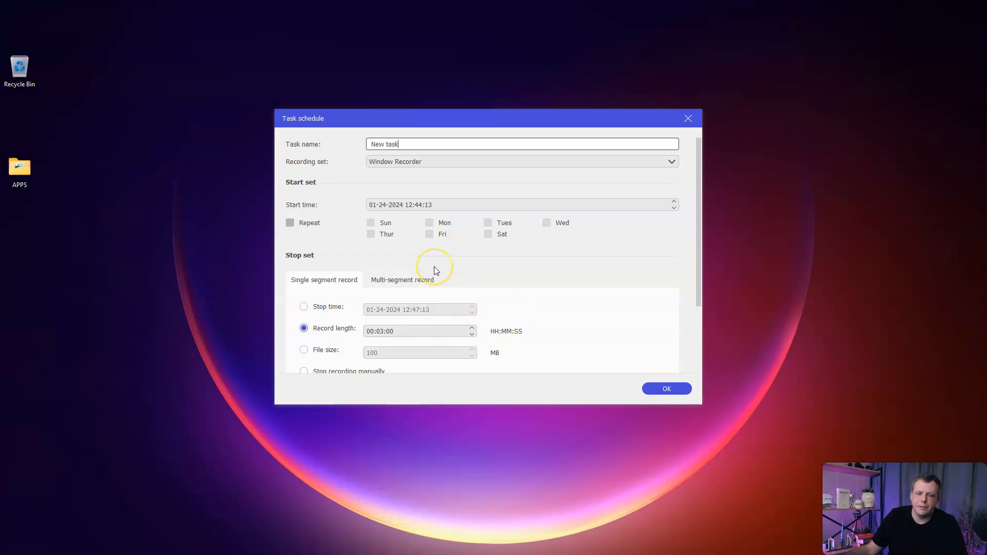
mouse_move(437, 275)
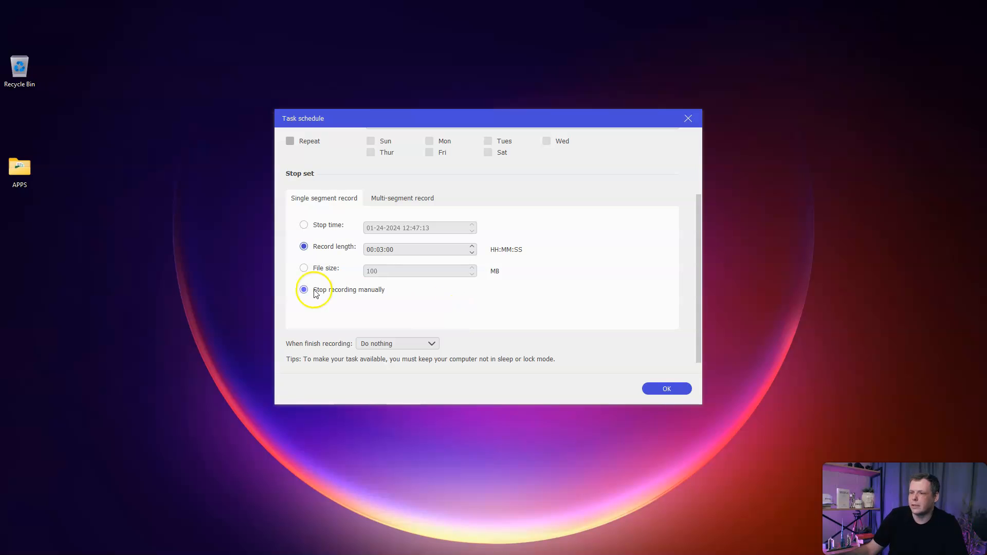
left_click(303, 246)
type("2")
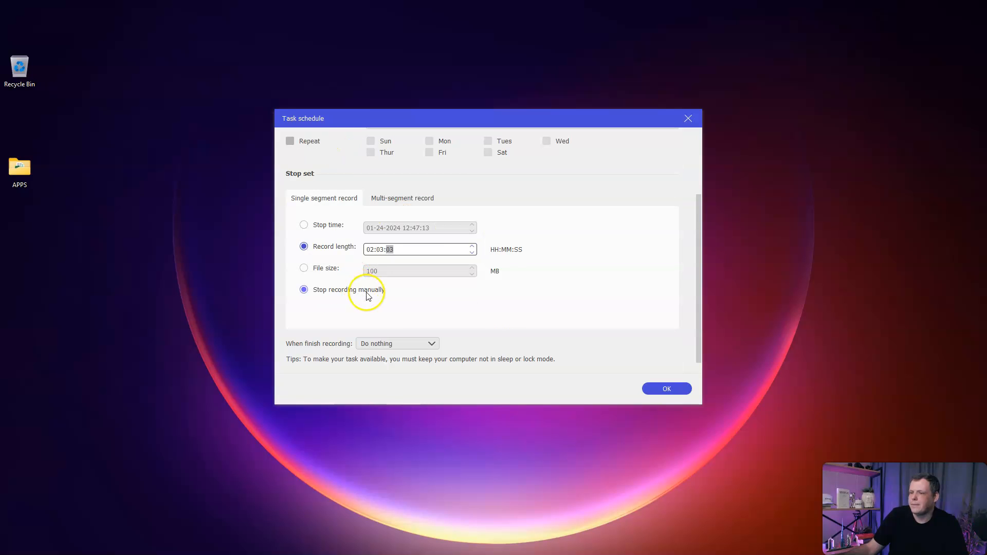
left_click(304, 246)
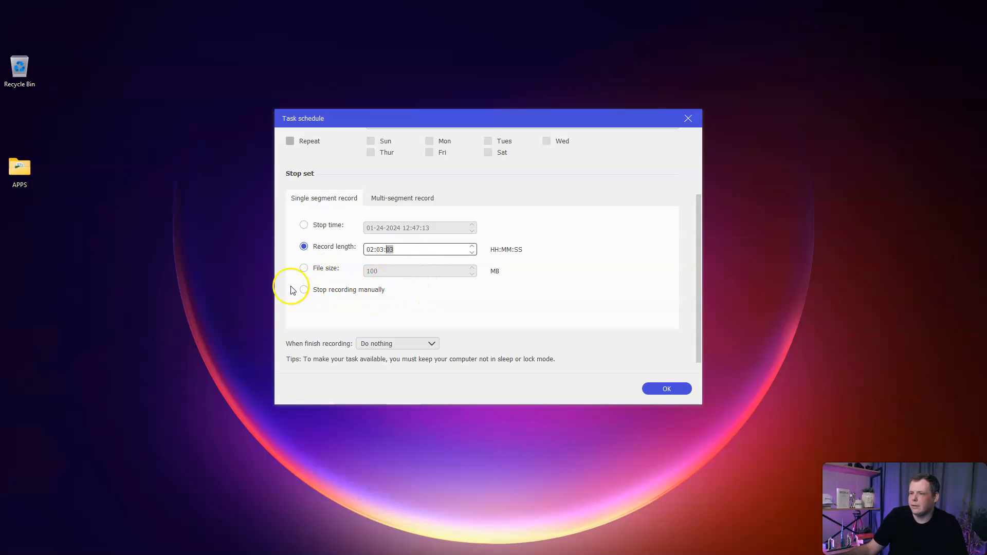
Save the Window Recorder task, close the task list, and dismiss the trial warning
left_click(666, 388)
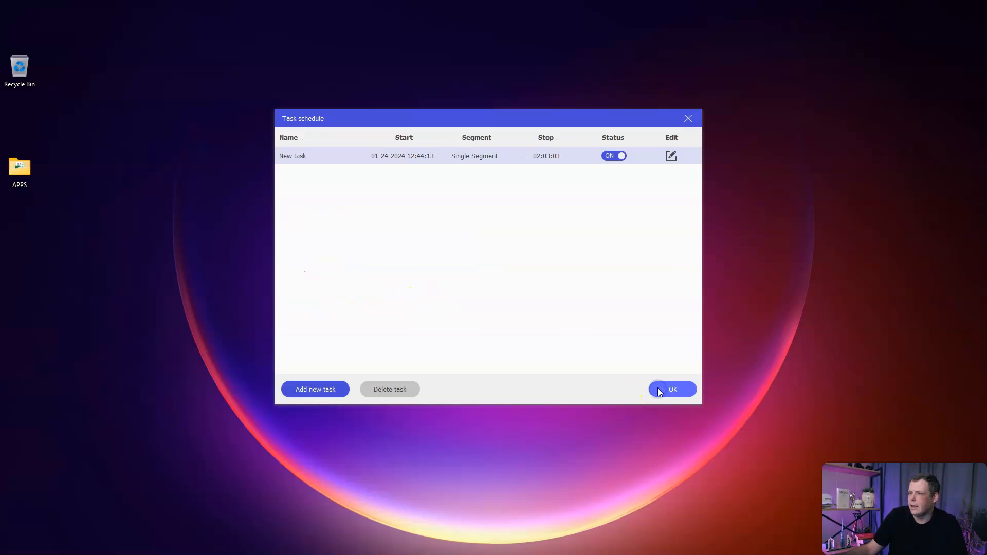
left_click(671, 389)
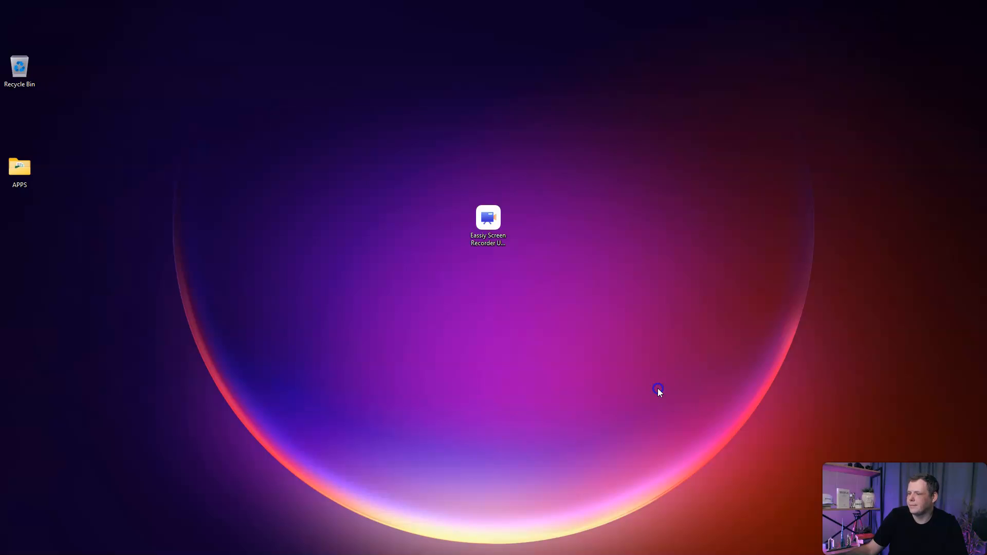
double_click(488, 217)
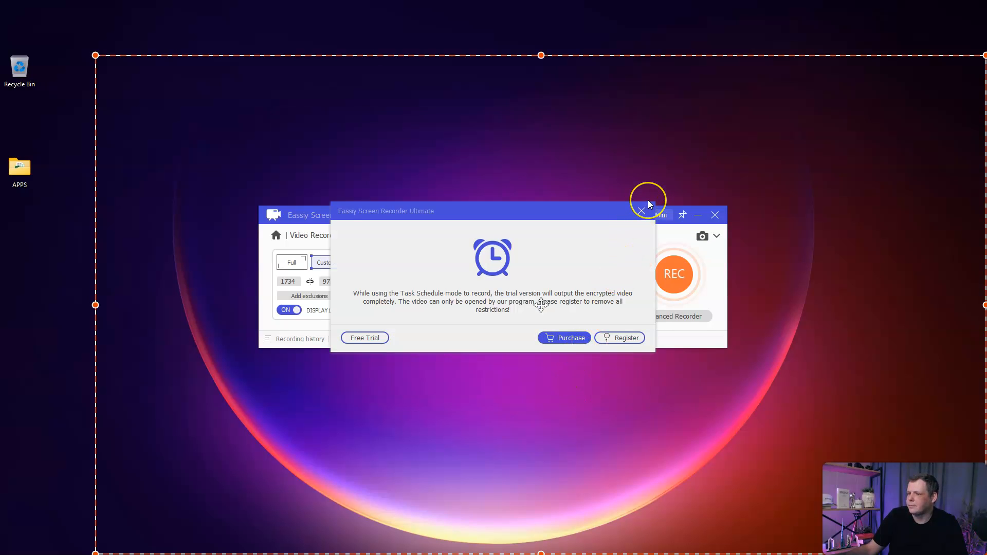
left_click(640, 211)
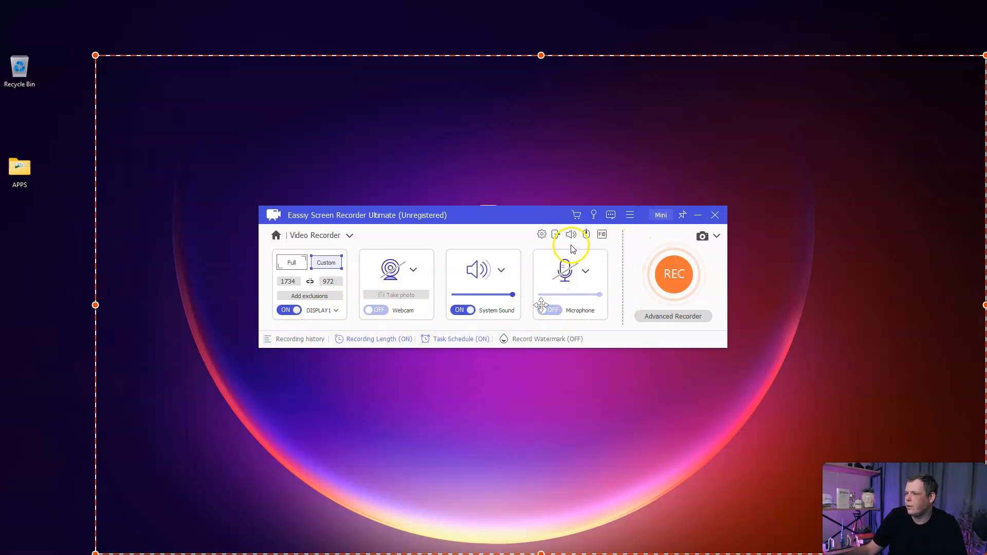
Untick 'Hide desktop icons when recording' in Preferences and save
left_click(541, 234)
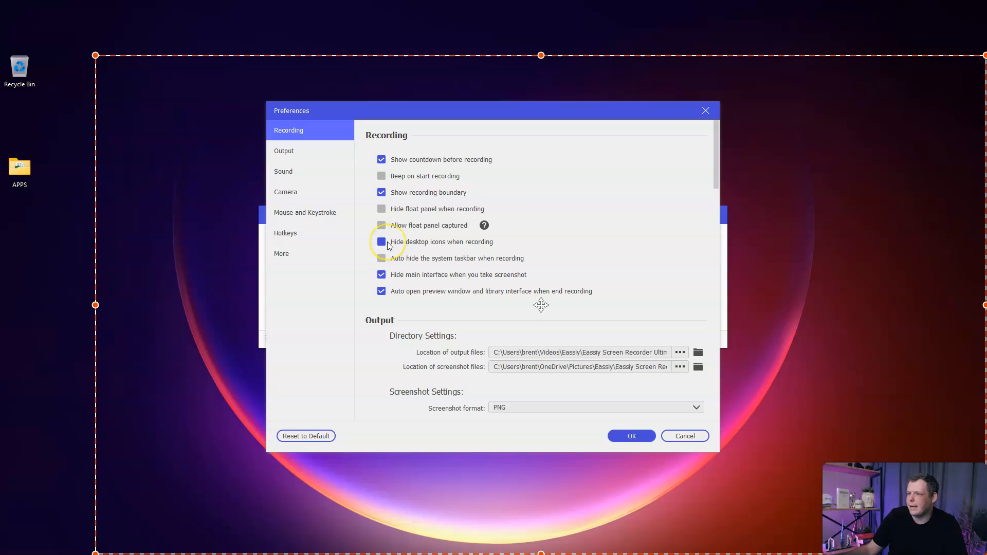
left_click(382, 242)
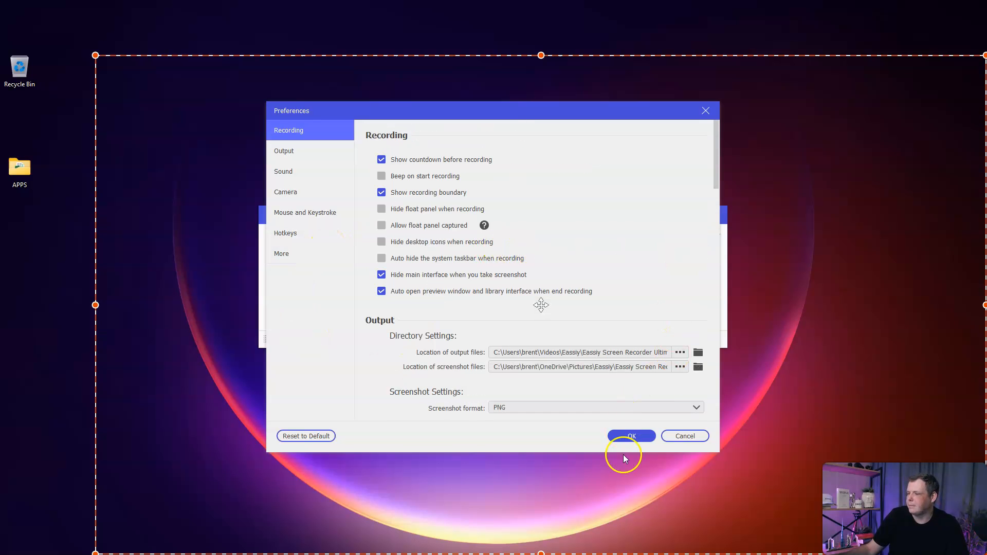
left_click(631, 435)
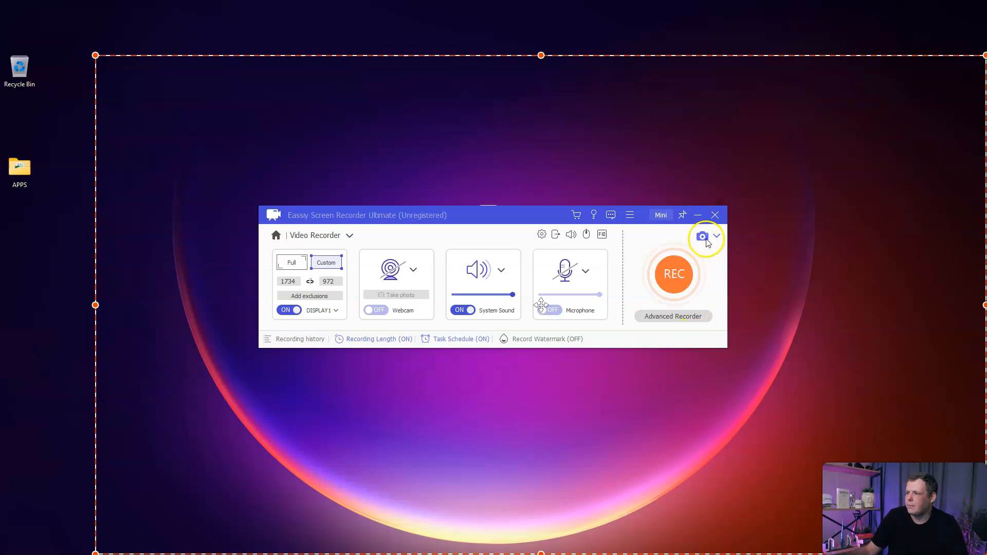
Open the camera dropdown showing Screen Capture, Scrolling Window and Popup Menu Capture
left_click(715, 236)
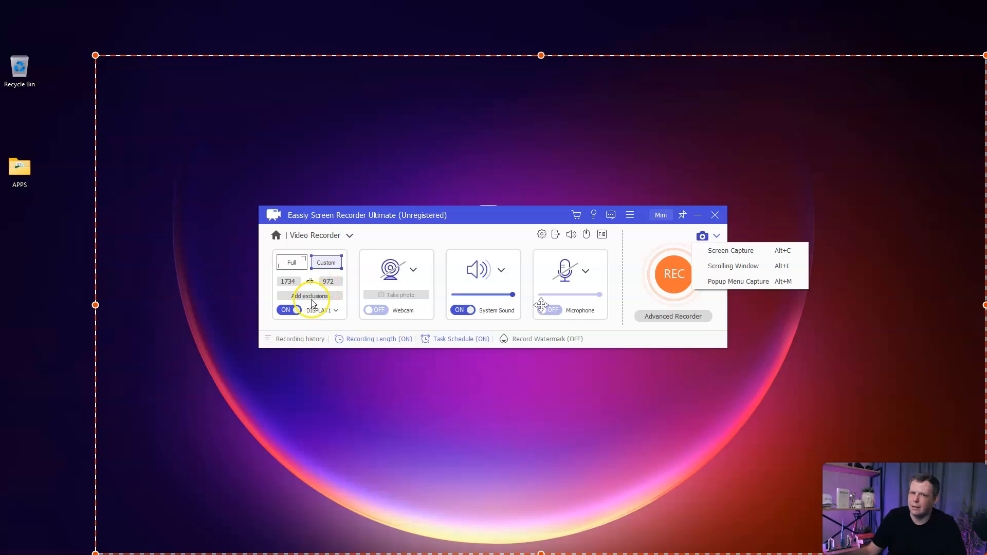
mouse_move(257, 335)
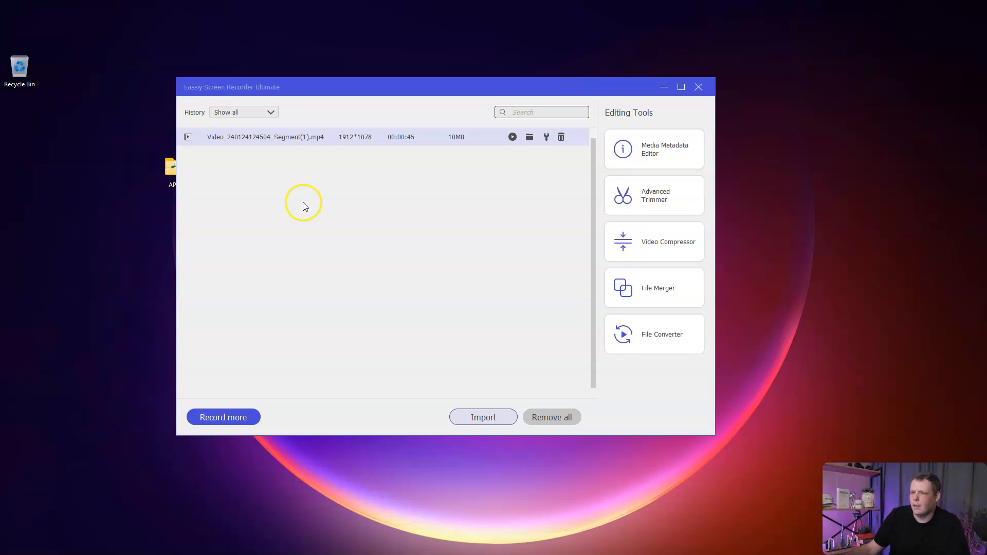
mouse_move(323, 184)
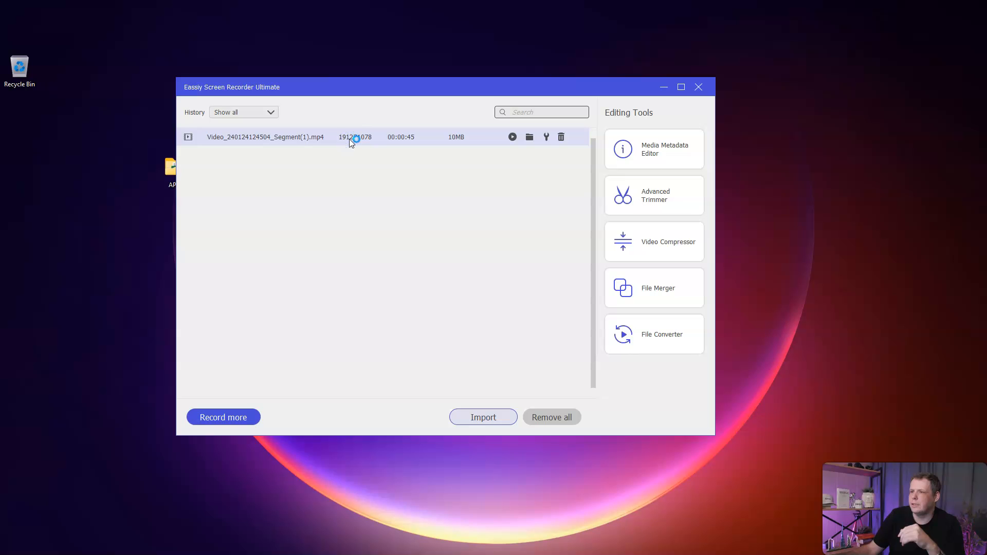
mouse_move(397, 158)
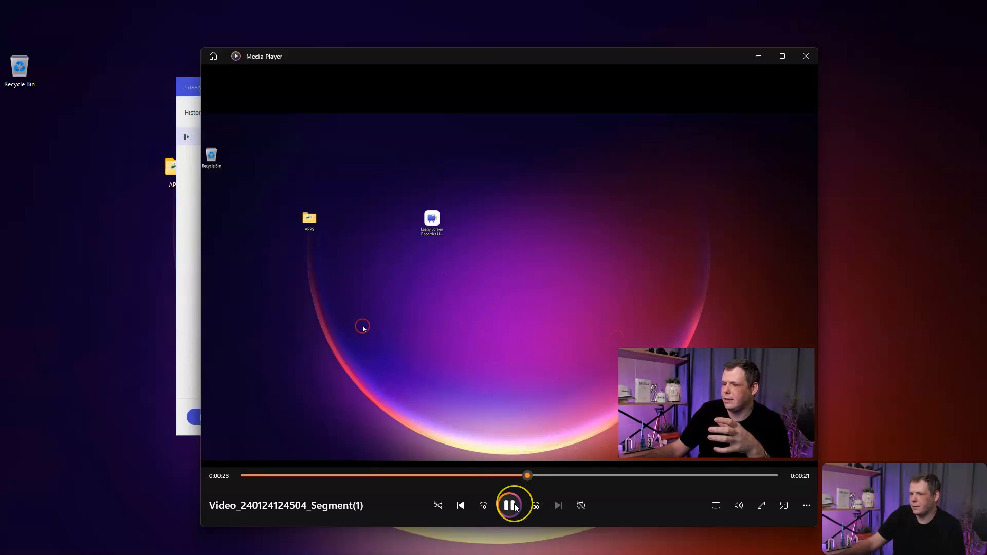
Pause the 45-second recording and close Media Player
left_click(510, 505)
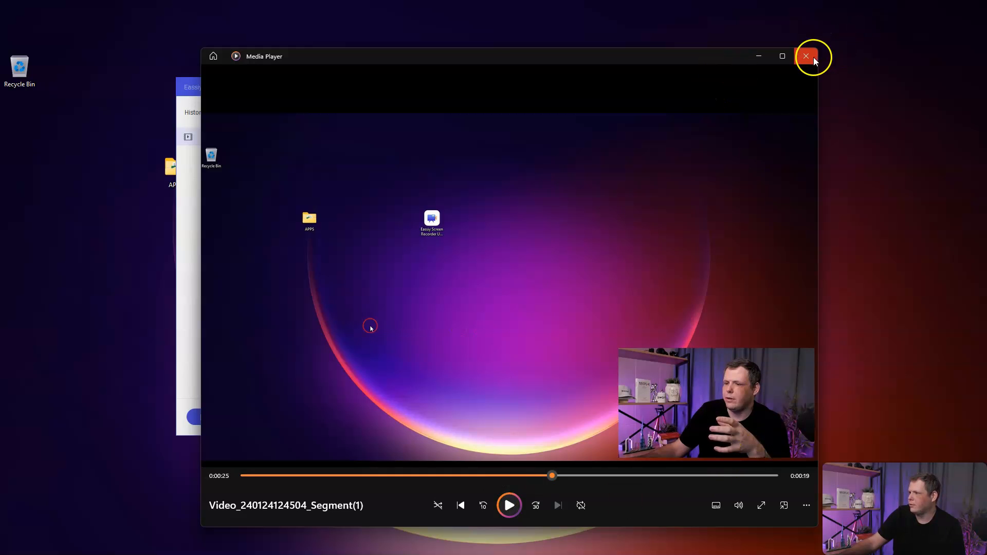
left_click(806, 56)
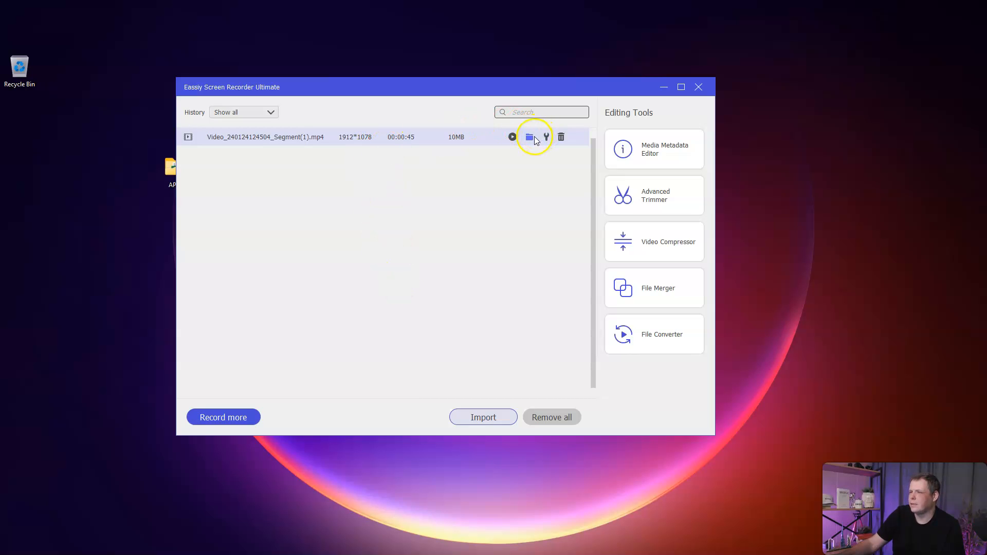
Drag the Segment(1) video from its save folder onto the desktop and close Explorer
left_click(529, 137)
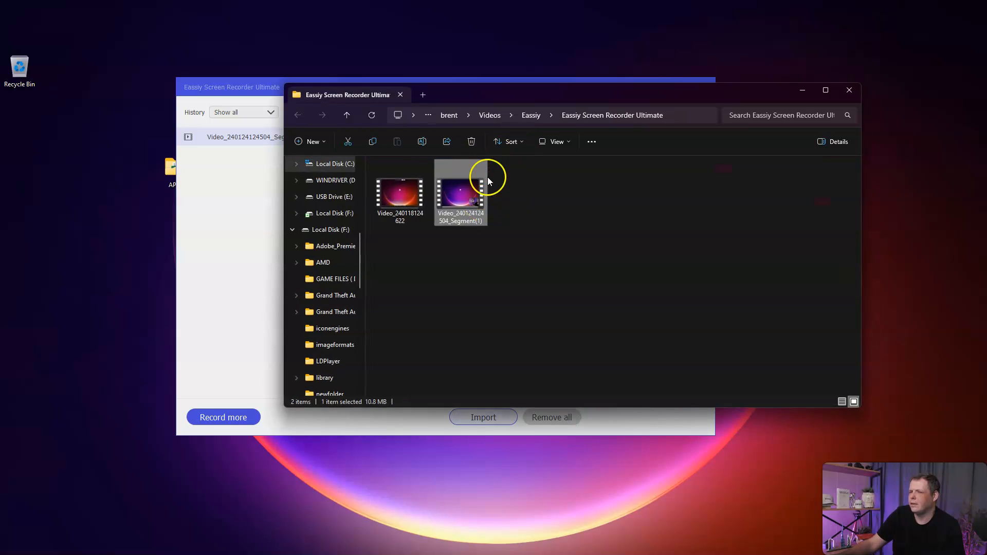
mouse_move(464, 200)
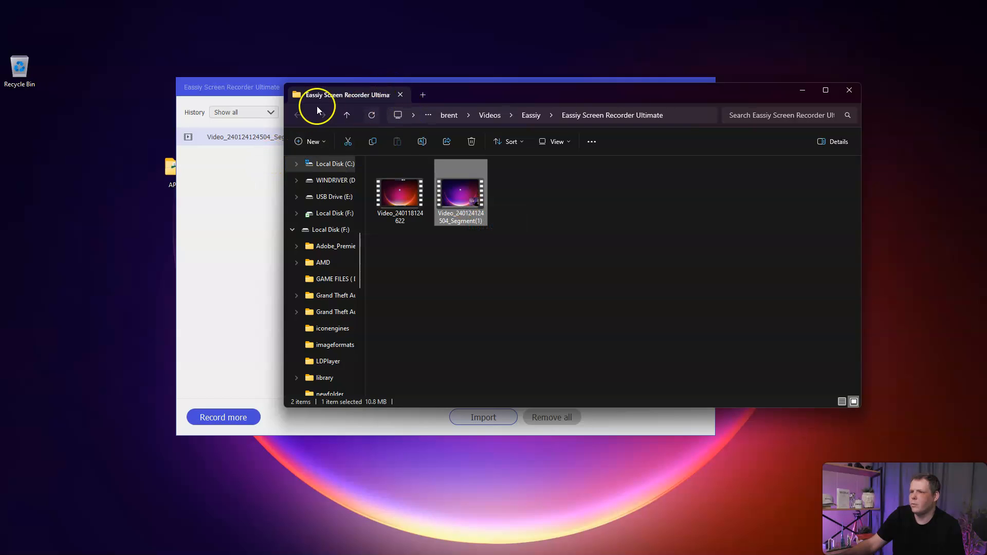
mouse_move(398, 116)
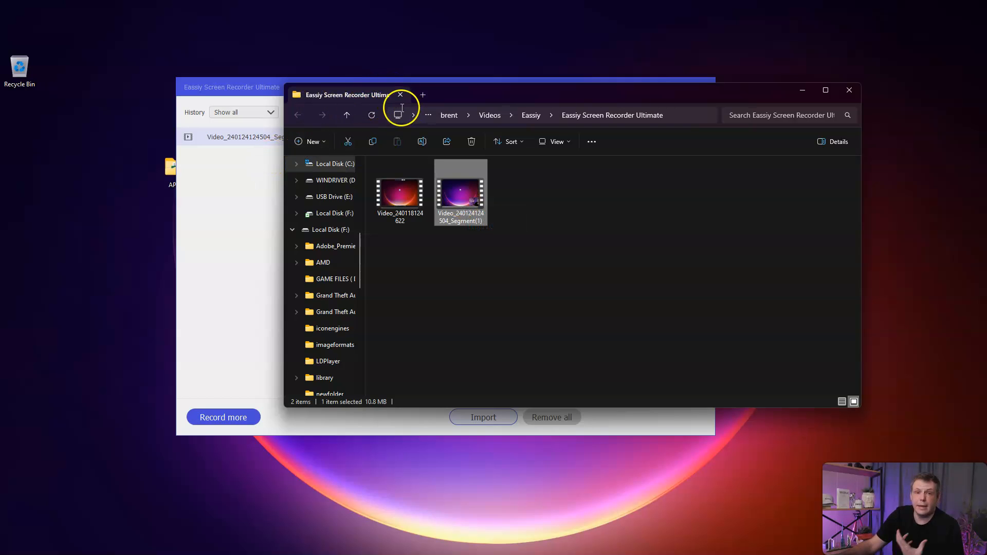
mouse_move(765, 103)
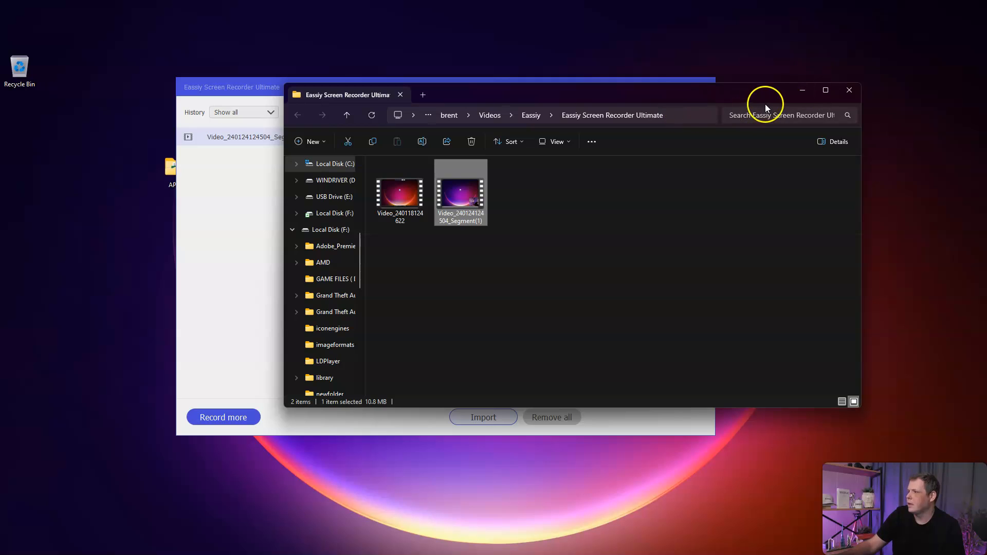
left_click_drag(460, 192, 98, 230)
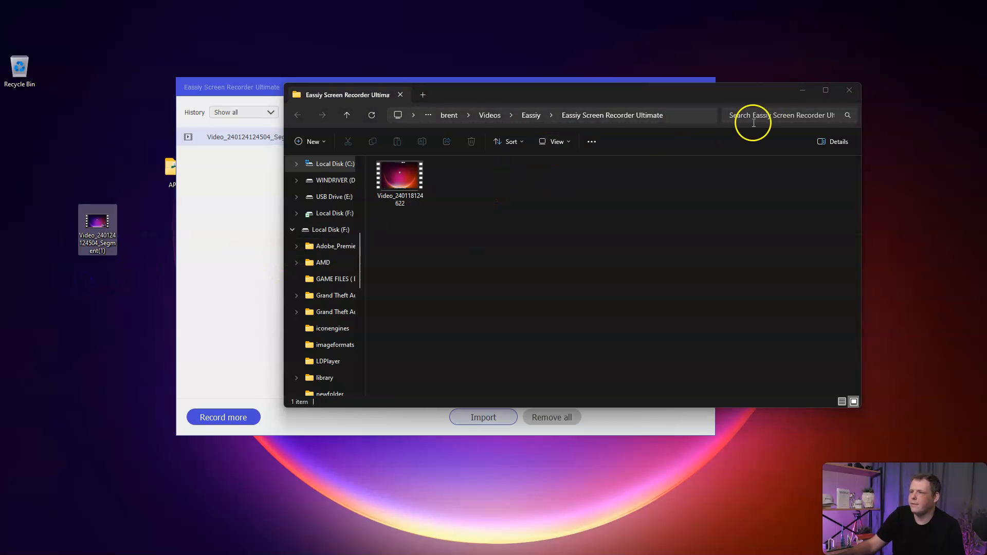
left_click(849, 90)
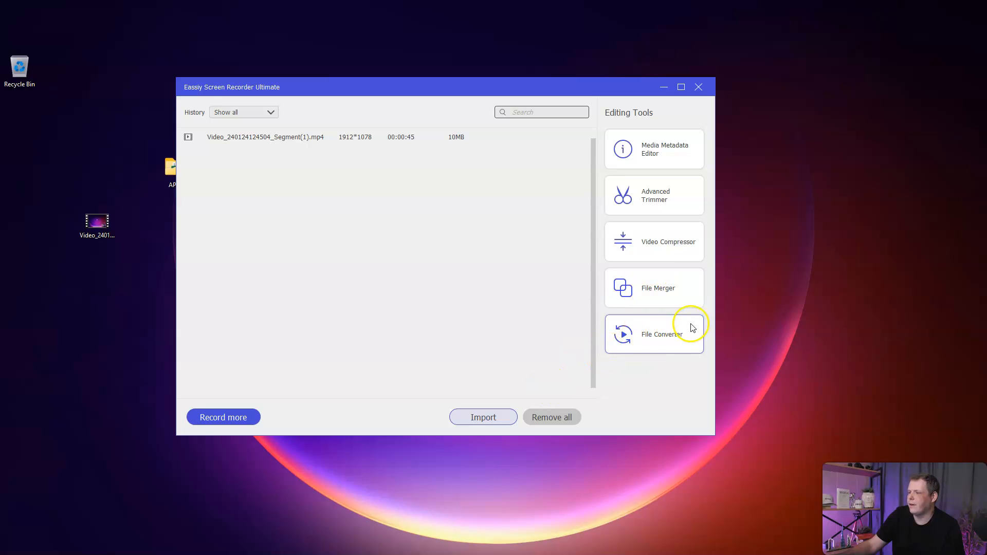
mouse_move(507, 407)
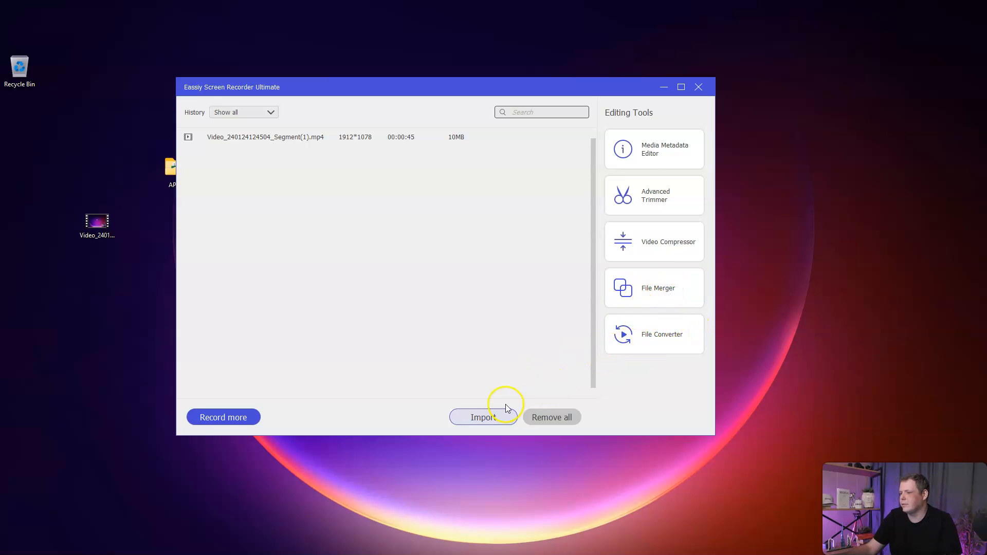
mouse_move(537, 272)
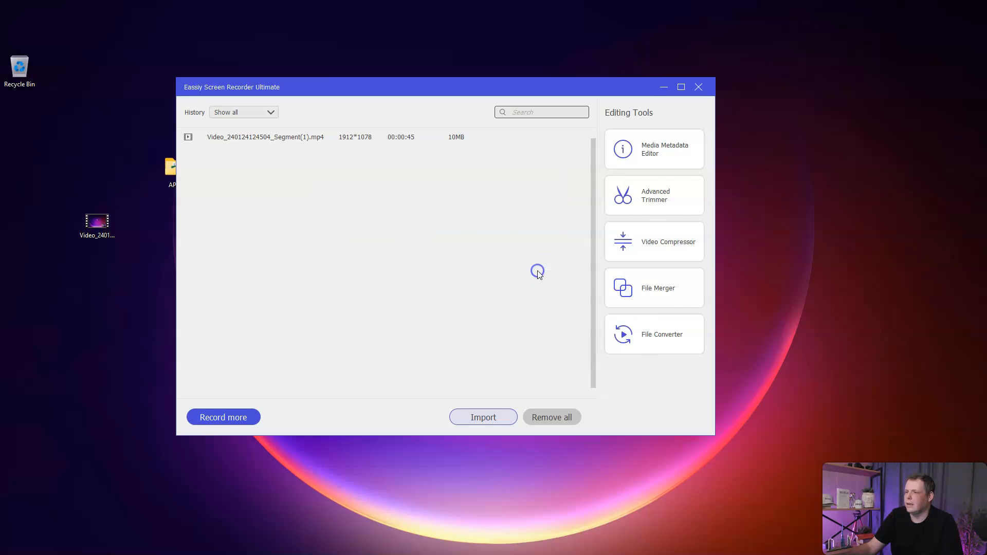
left_click(483, 417)
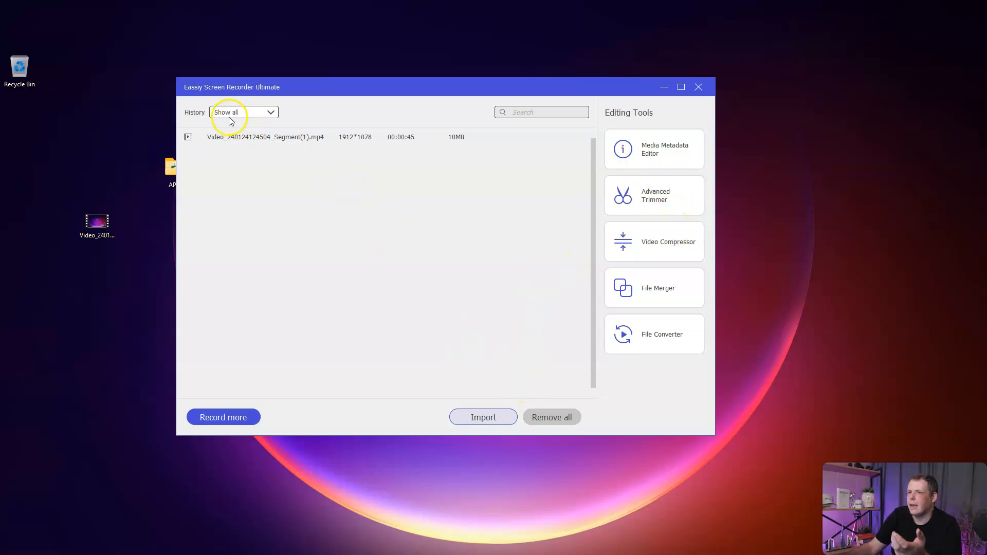
mouse_move(629, 94)
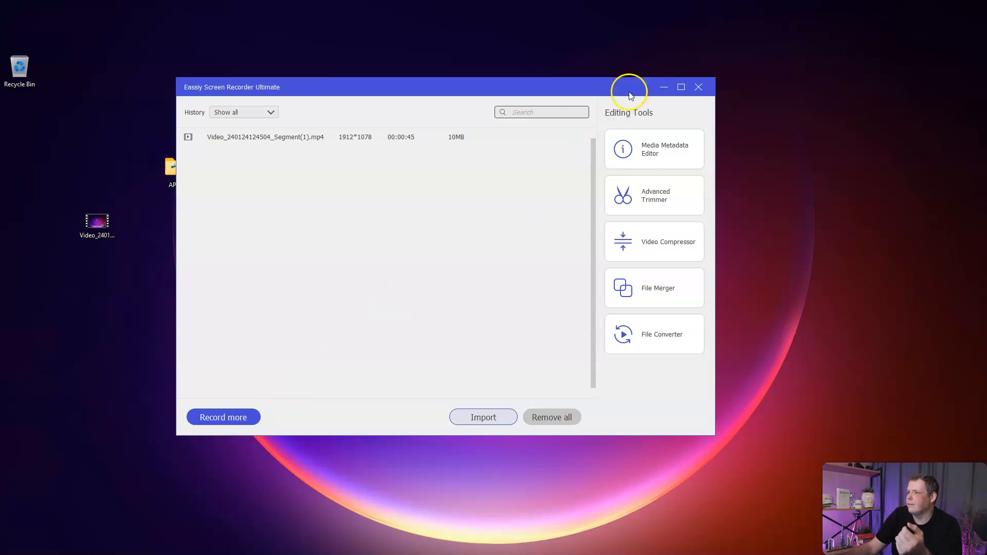
Confirm Preferences with OK, then switch Webcam and System Sound off
left_click(223, 417)
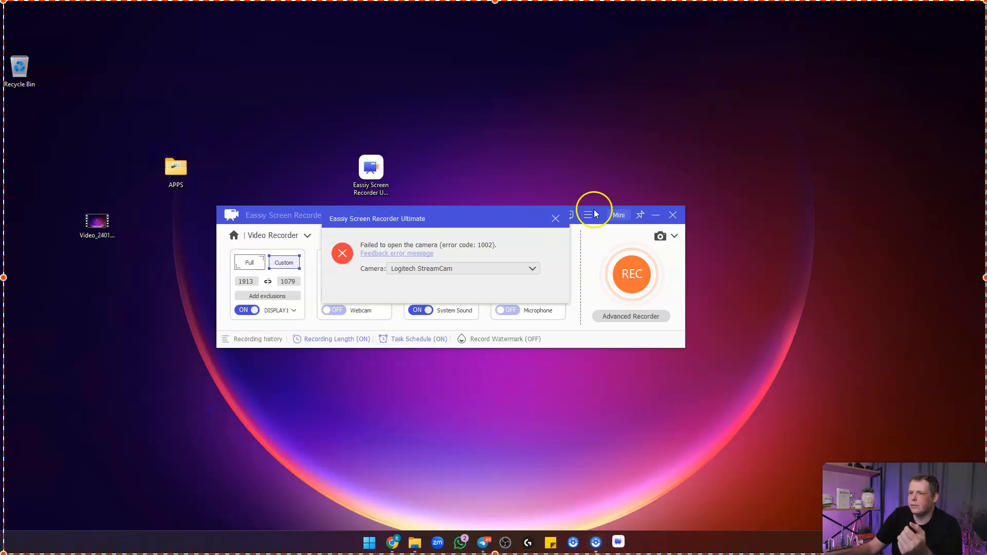
mouse_move(465, 283)
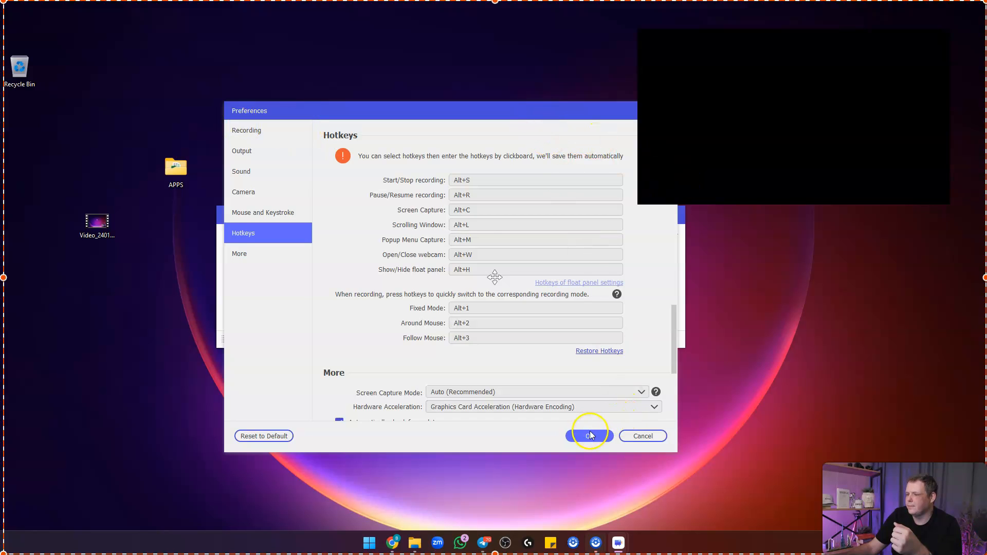
left_click(588, 436)
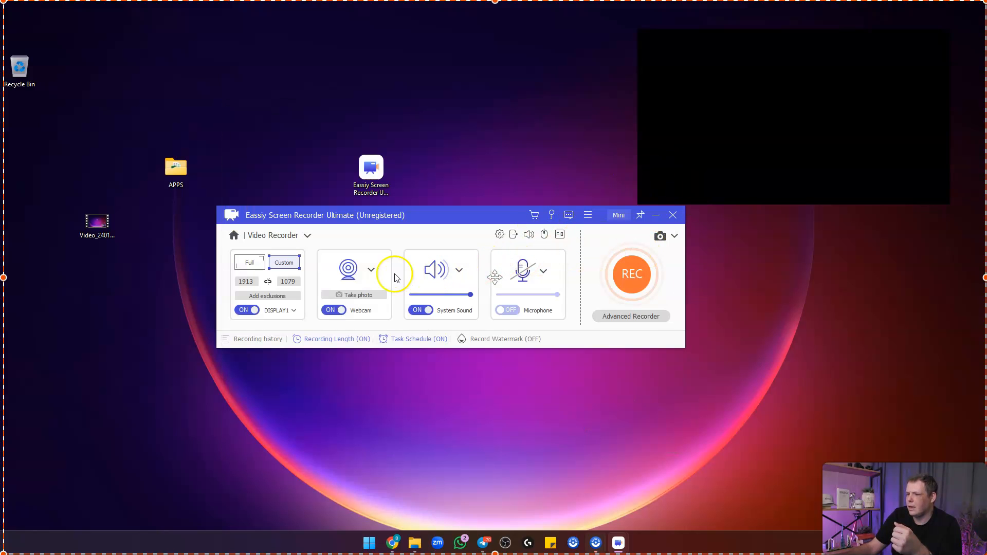
left_click(370, 270)
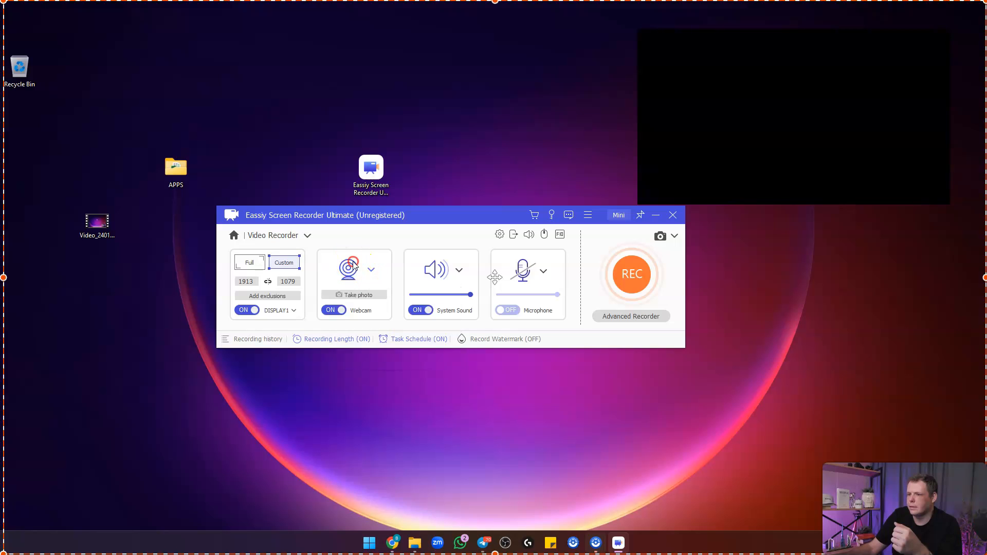
left_click(334, 310)
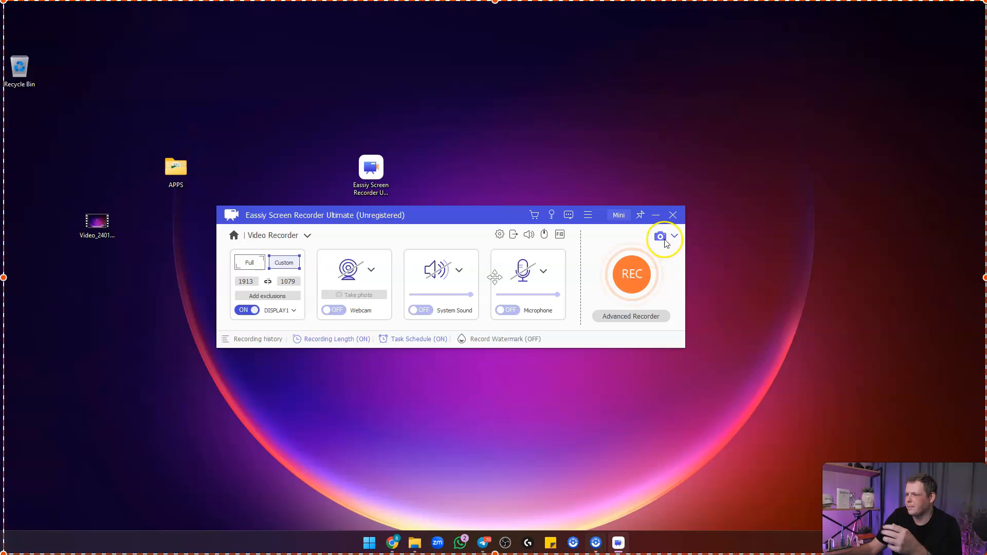
mouse_move(438, 269)
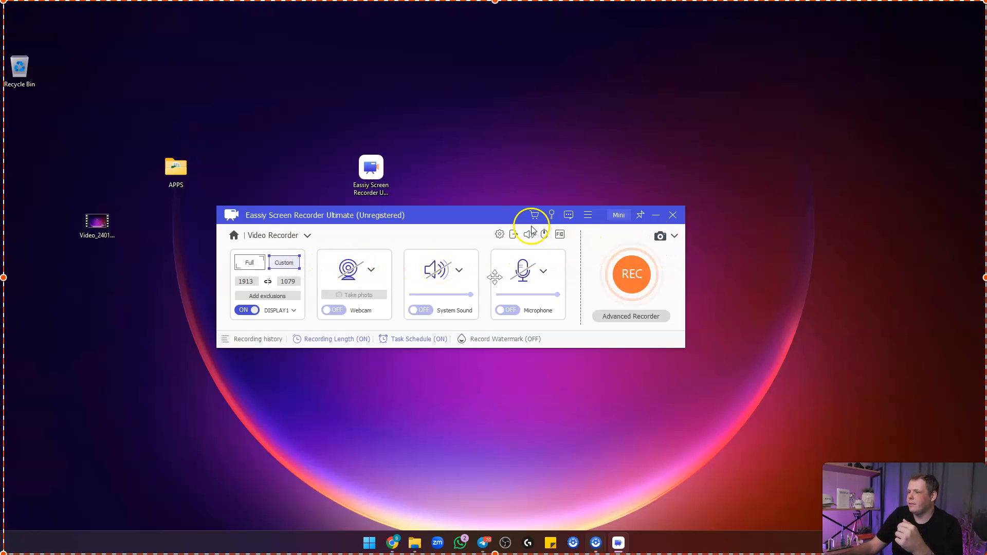
mouse_move(538, 249)
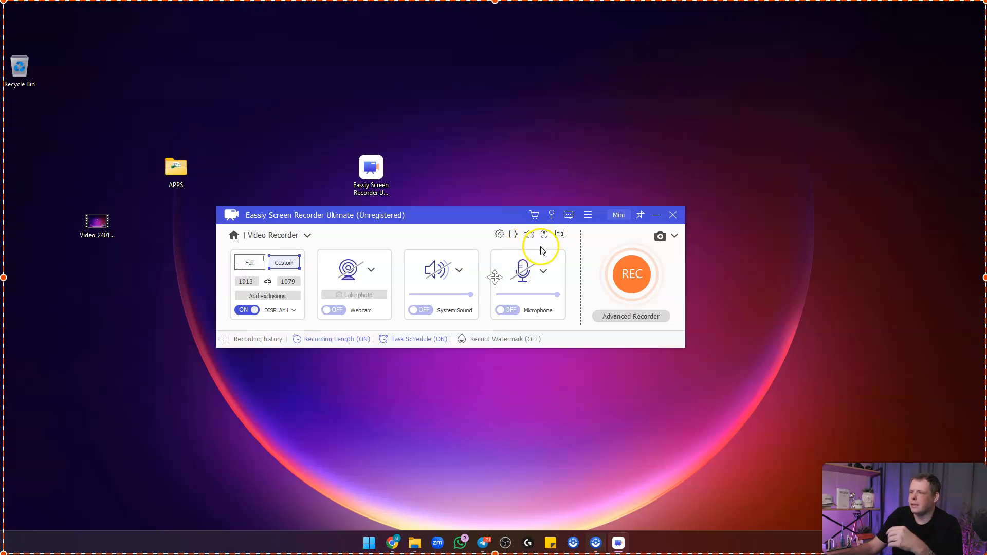
mouse_move(533, 215)
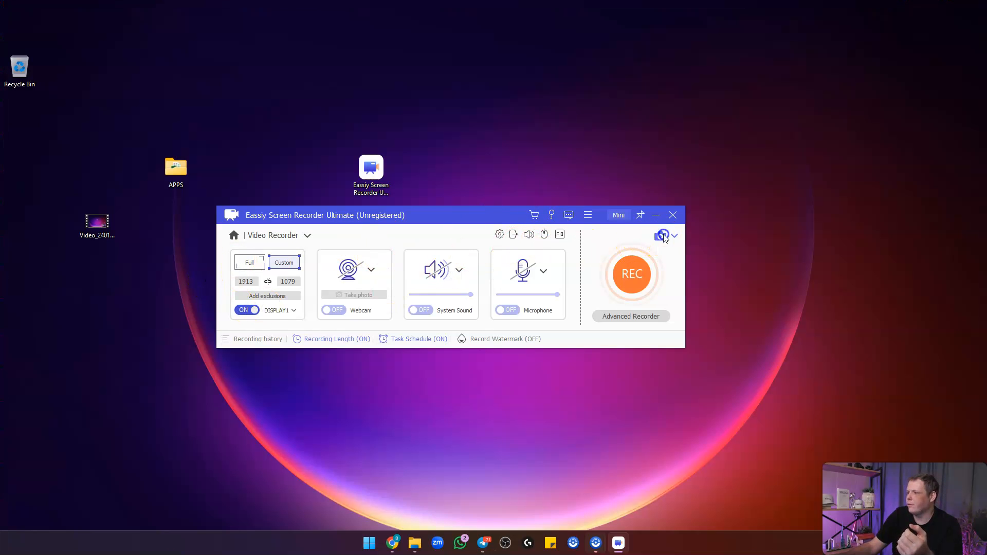
Screenshot the region around the app icon and draw outlines on it
left_click(631, 274)
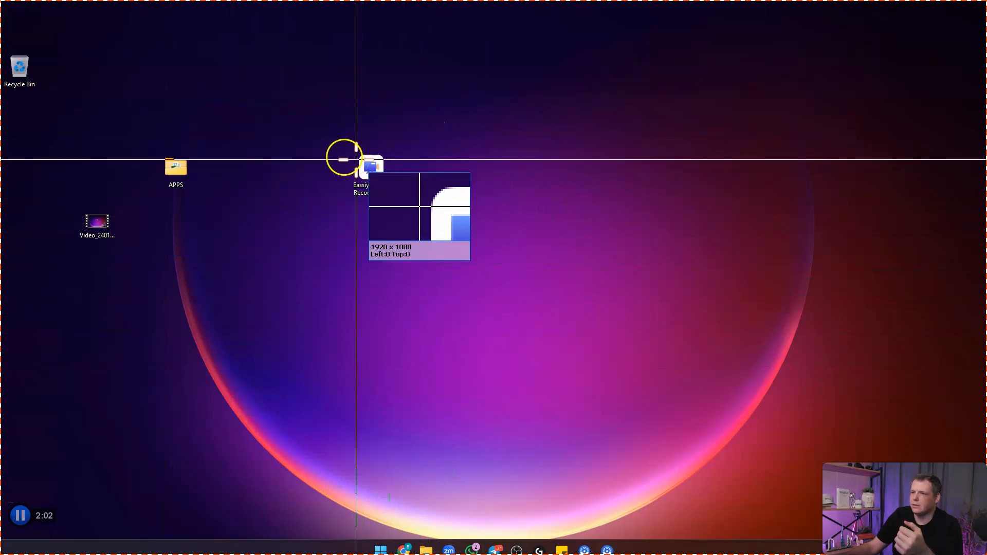
left_click_drag(365, 164, 734, 312)
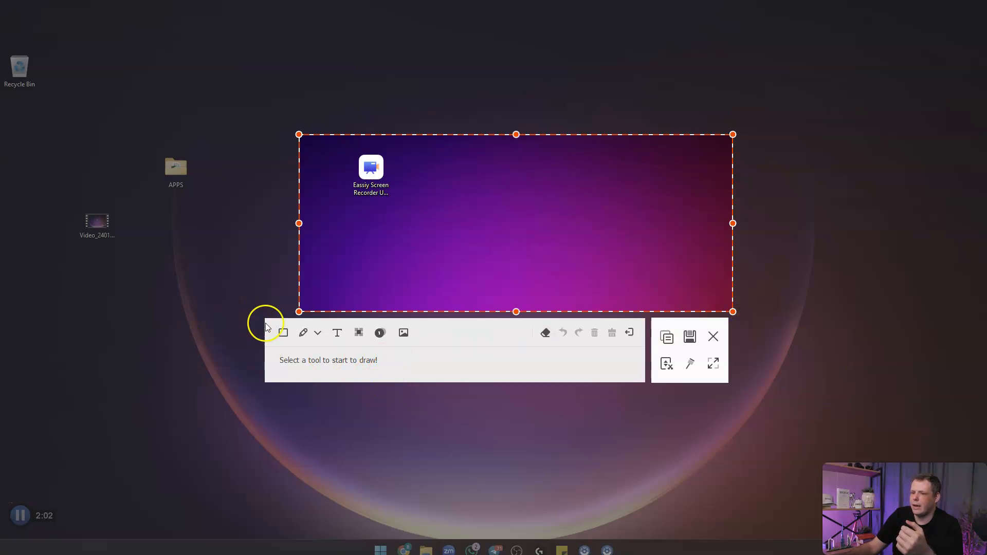
left_click(303, 333)
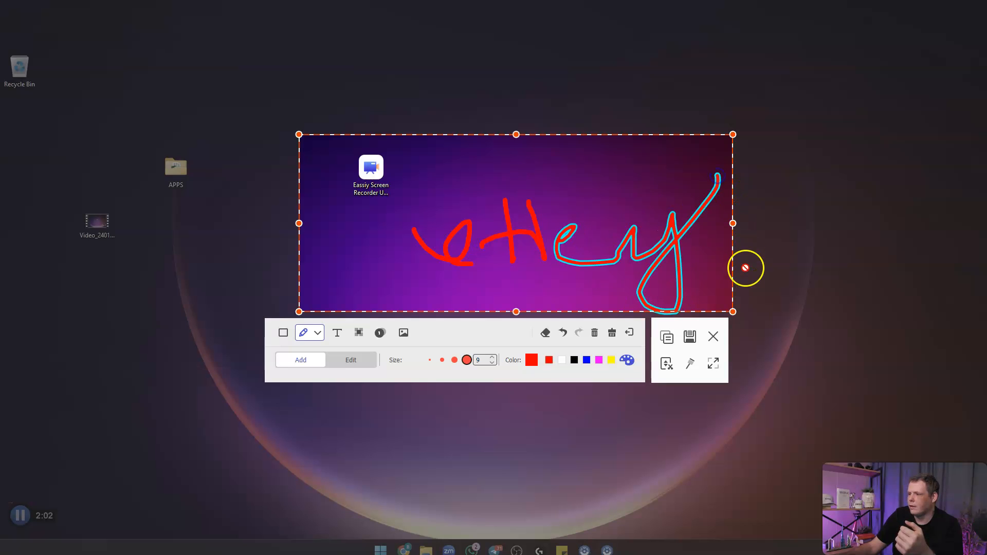
left_click(563, 332)
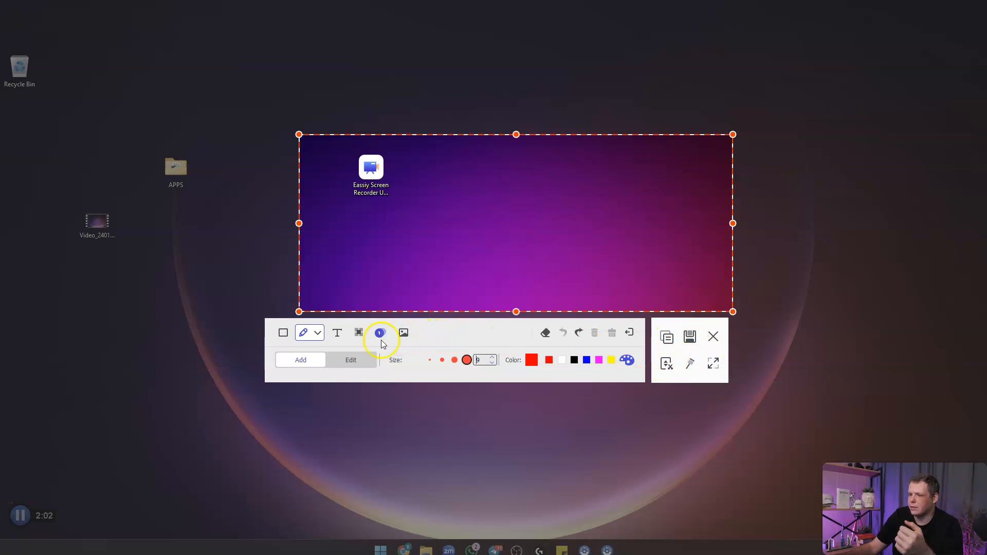
left_click(358, 332)
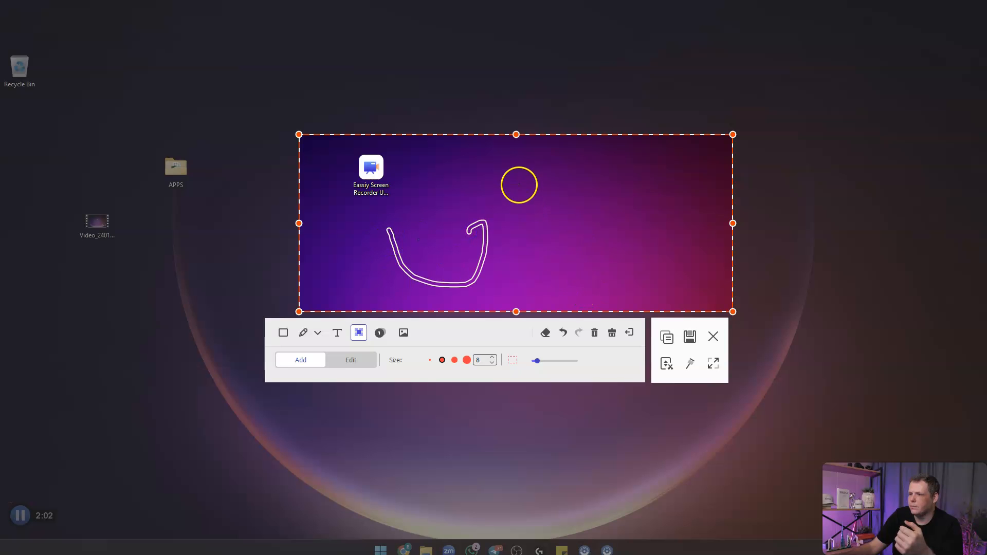
left_click(594, 333)
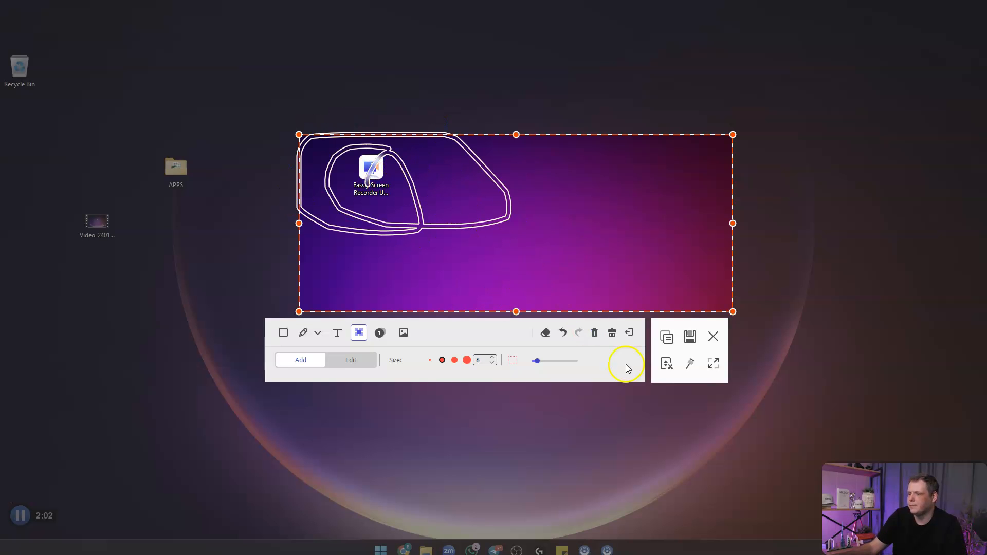
left_click(595, 333)
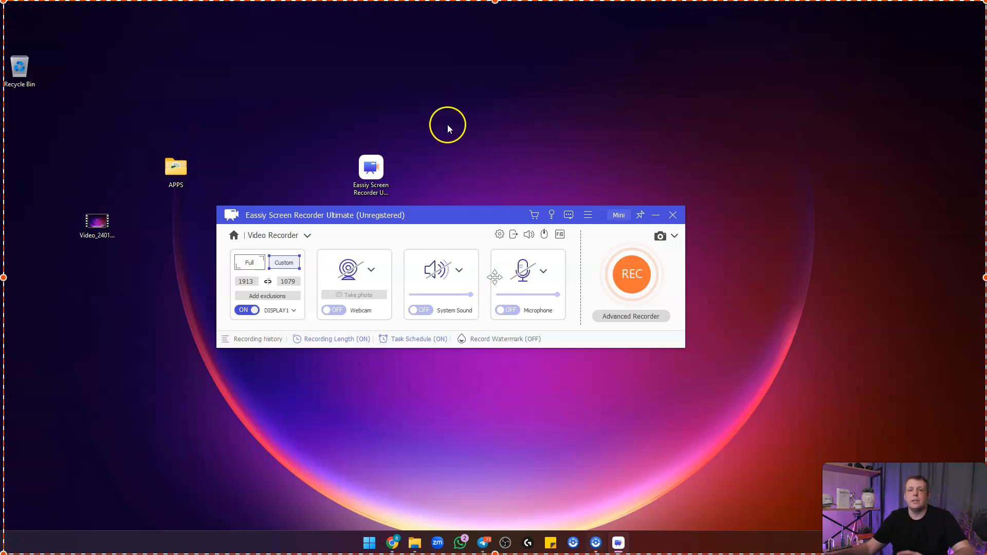
mouse_move(106, 118)
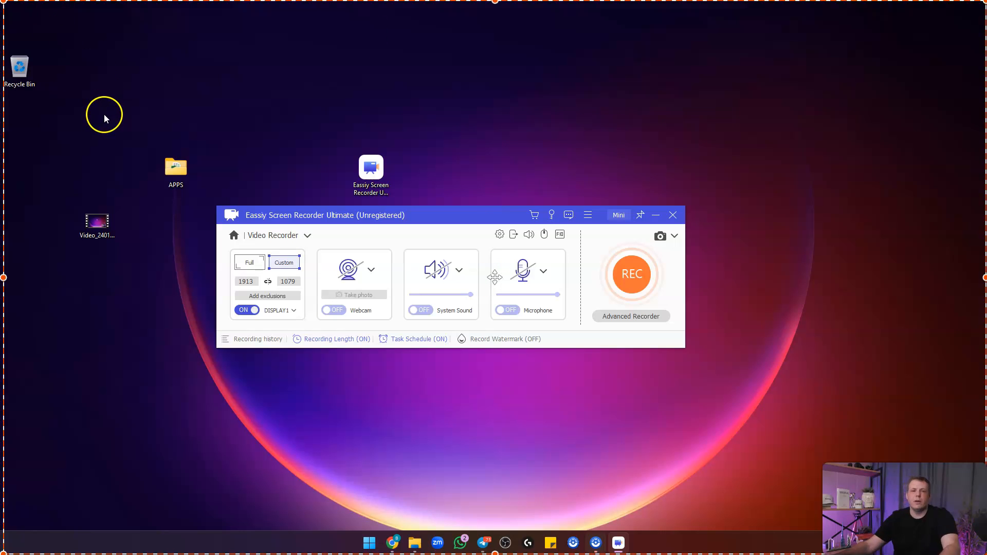